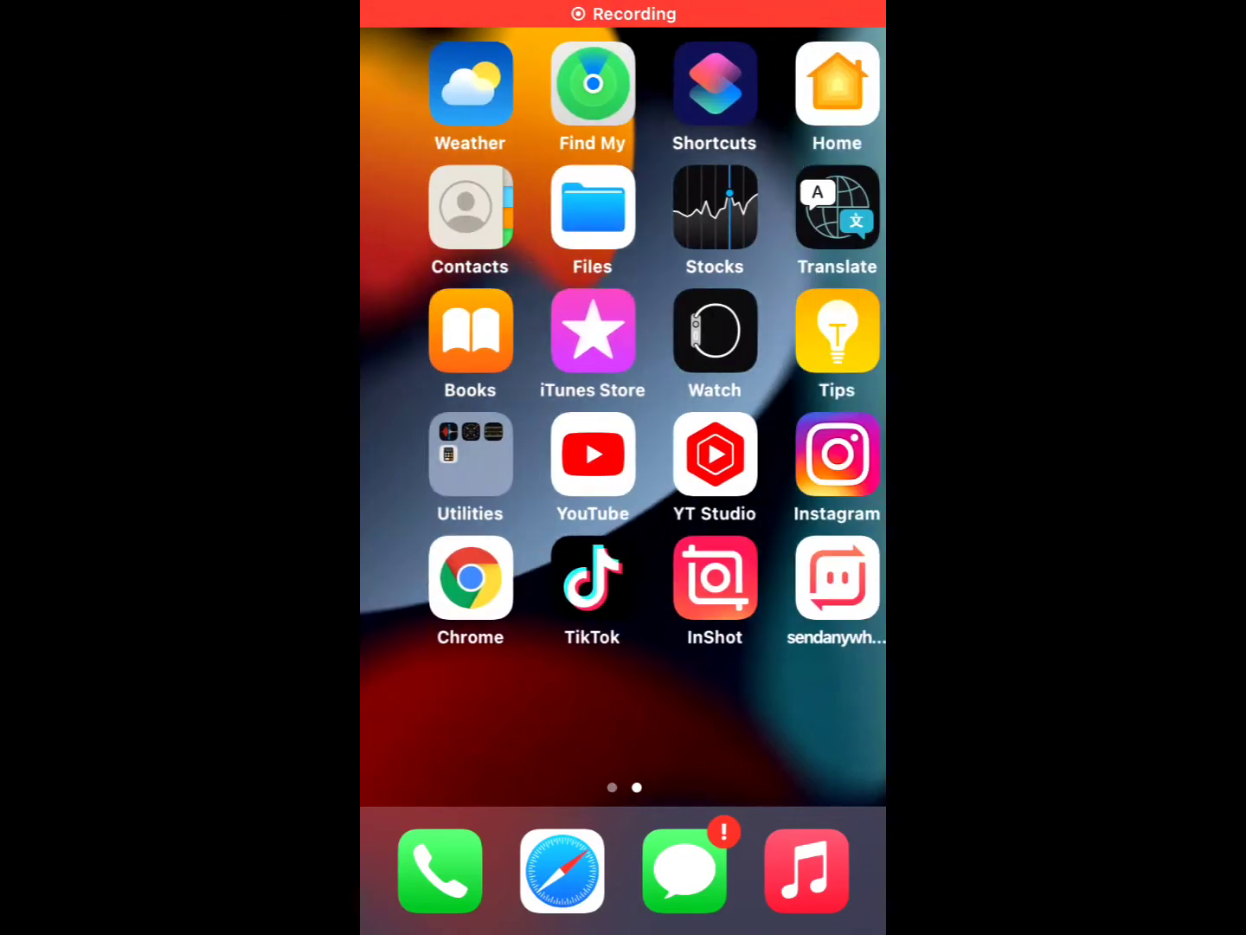
# Step: Swipe back to the first Home Screen page, where the Settings app appears
pyautogui.hscroll(-3)
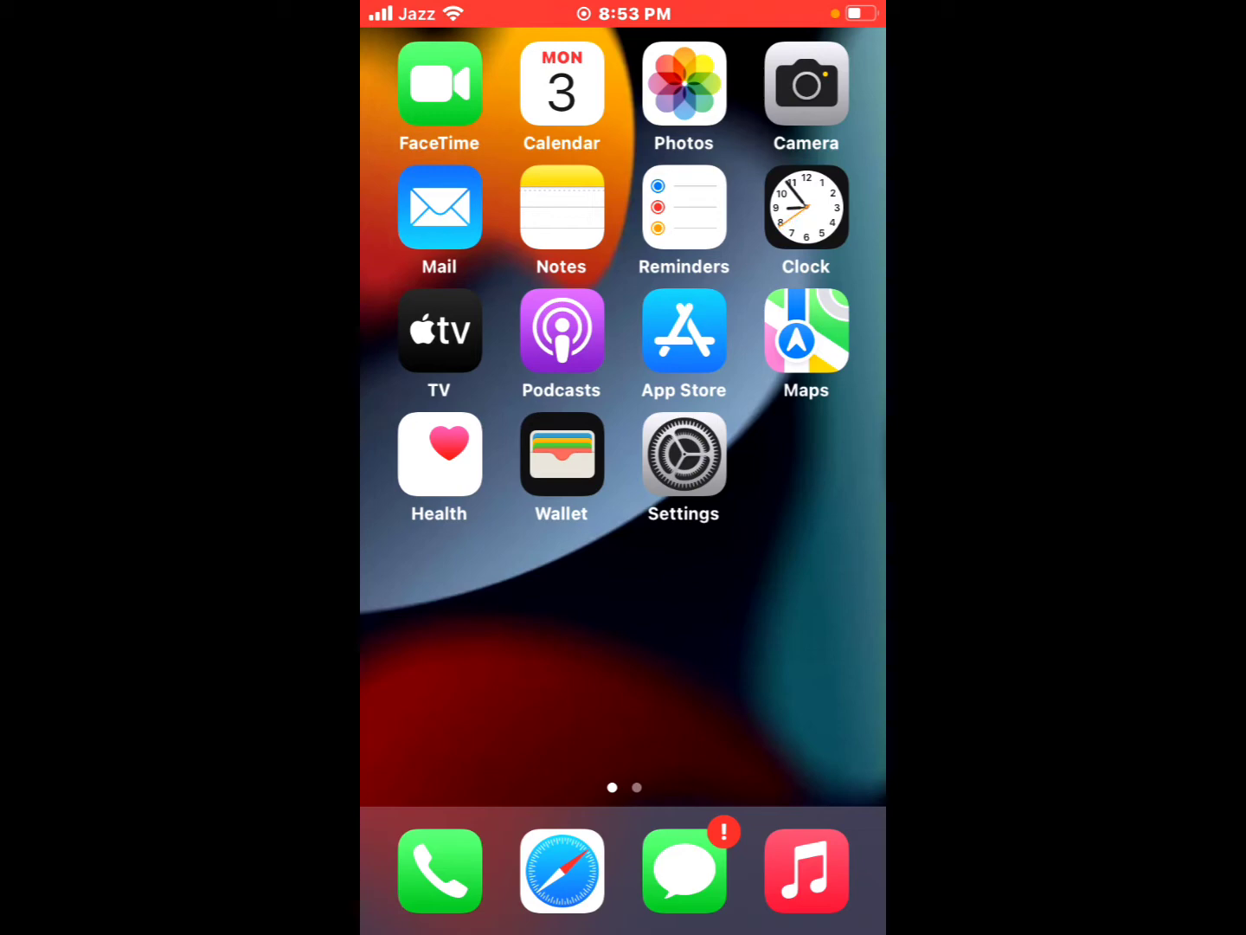
pyautogui.hscroll(-3)
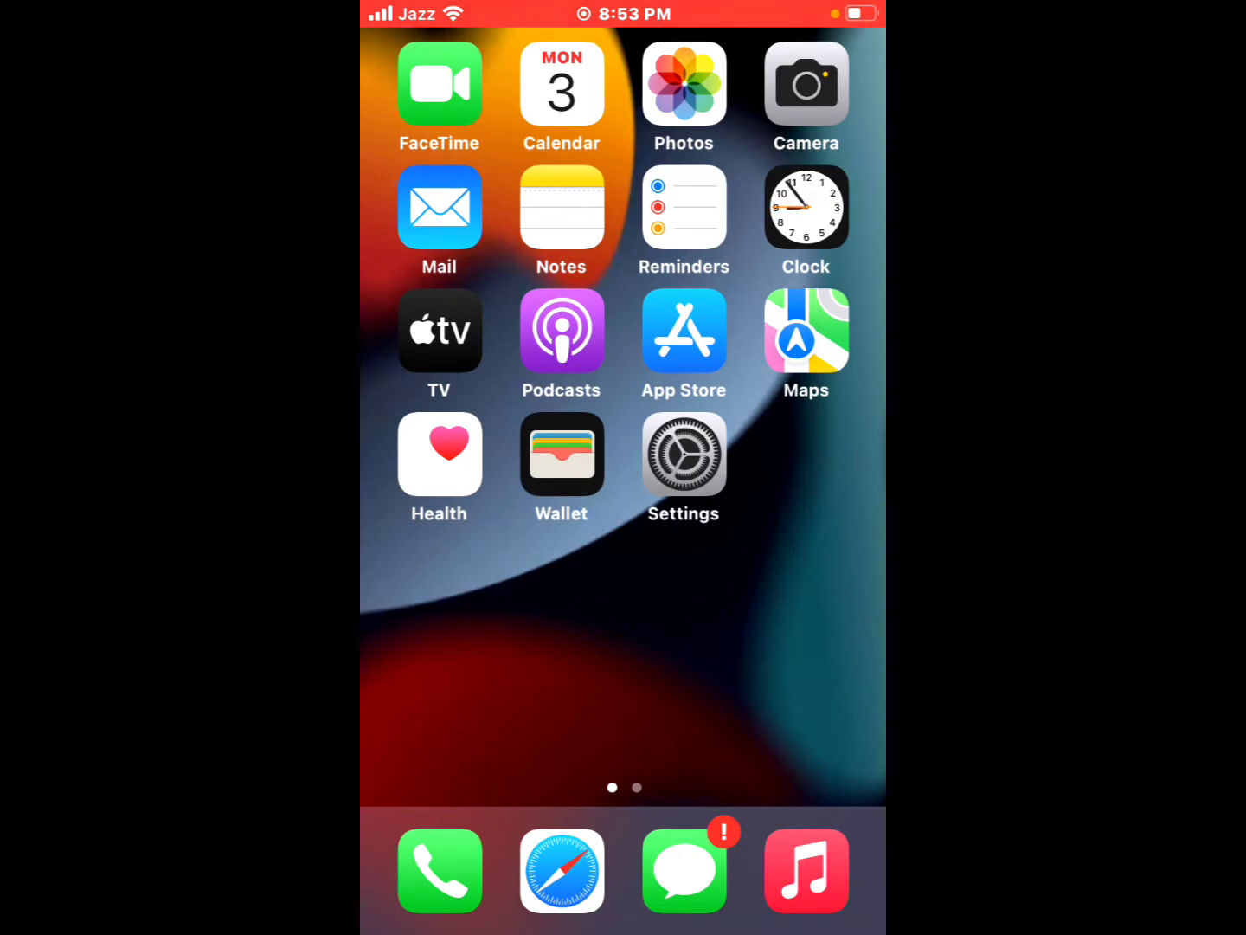
# Step: Go to Settings > Mail > Add Account to list the email providers
pyautogui.click(684, 455)
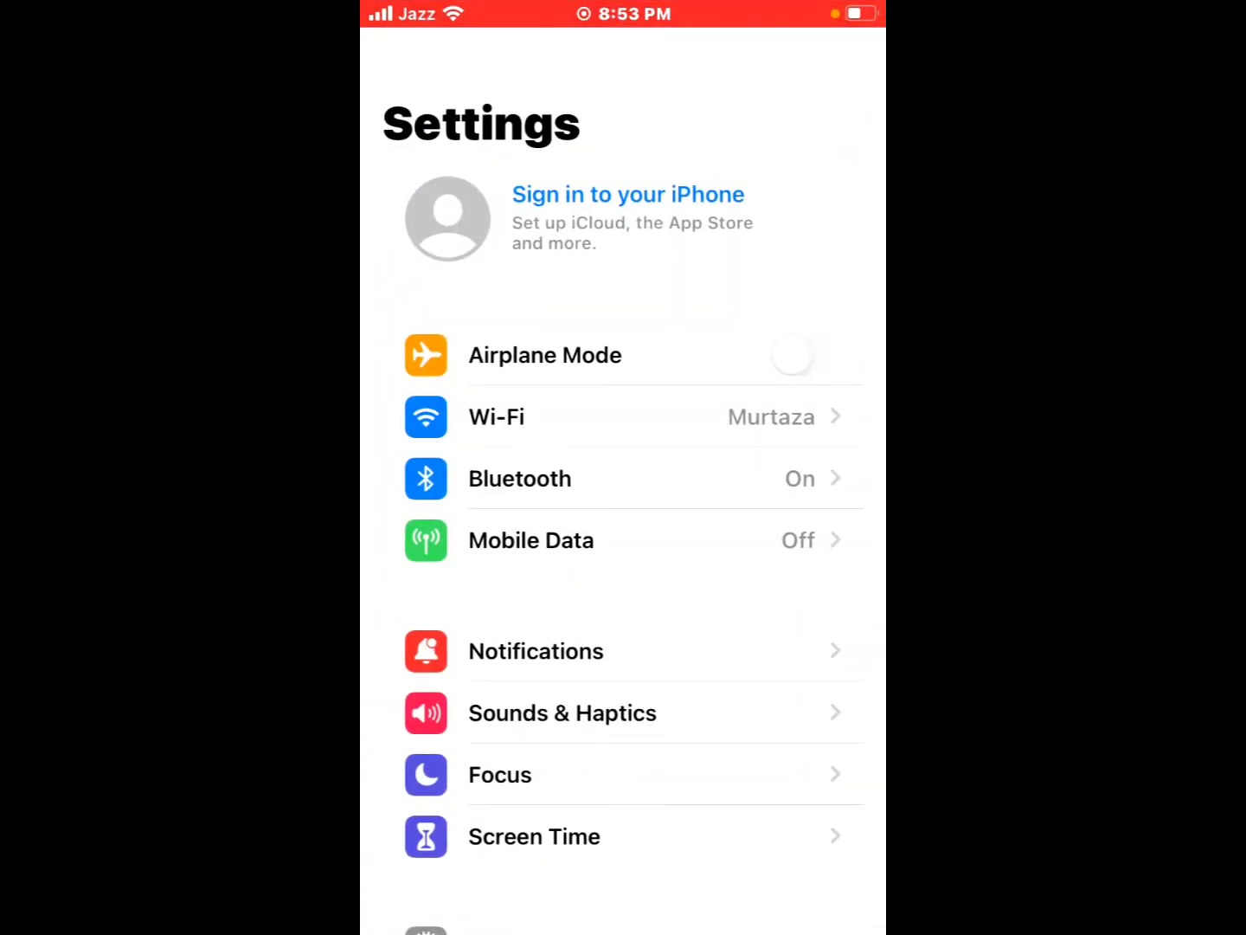
pyautogui.scroll(-3)
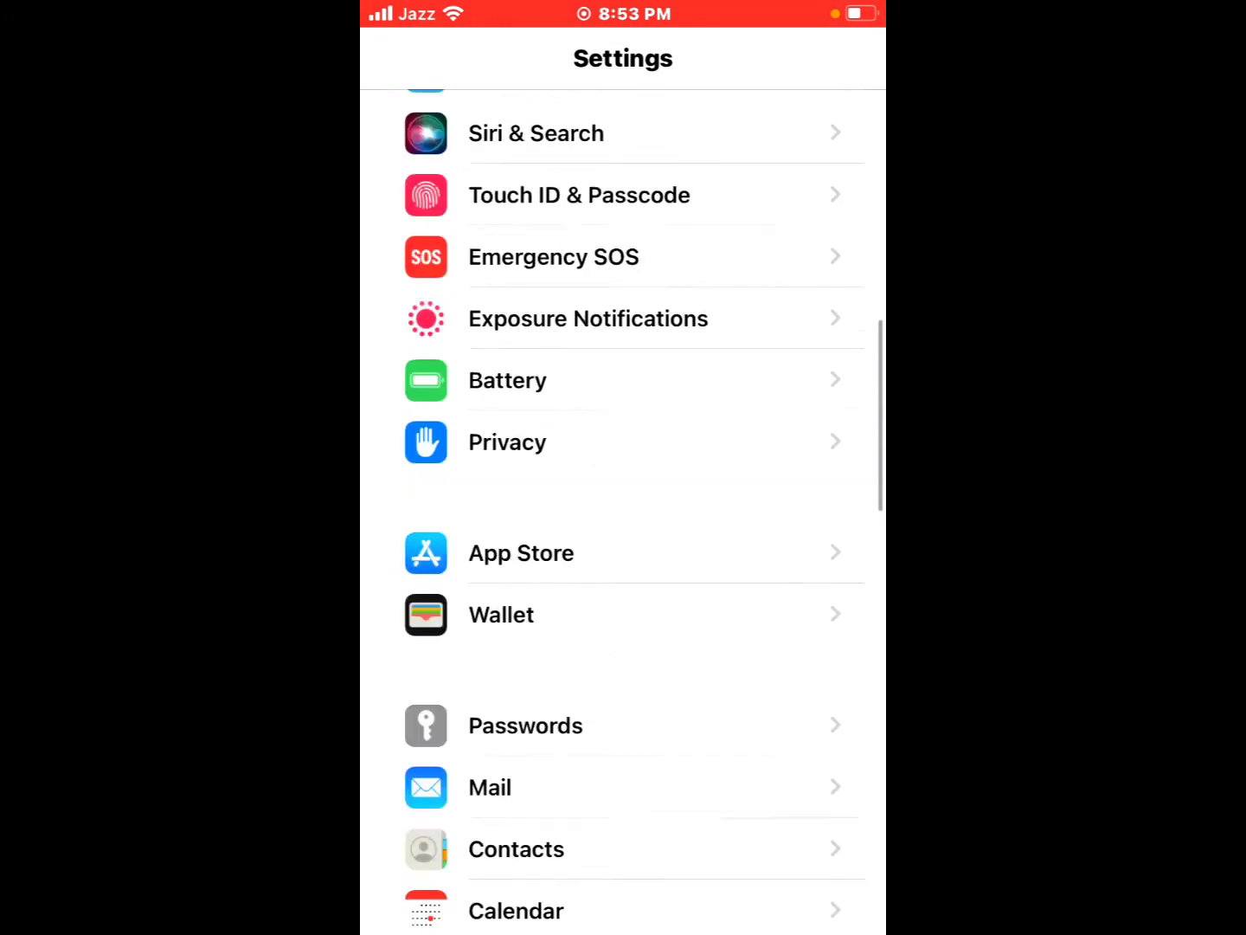
pyautogui.click(489, 787)
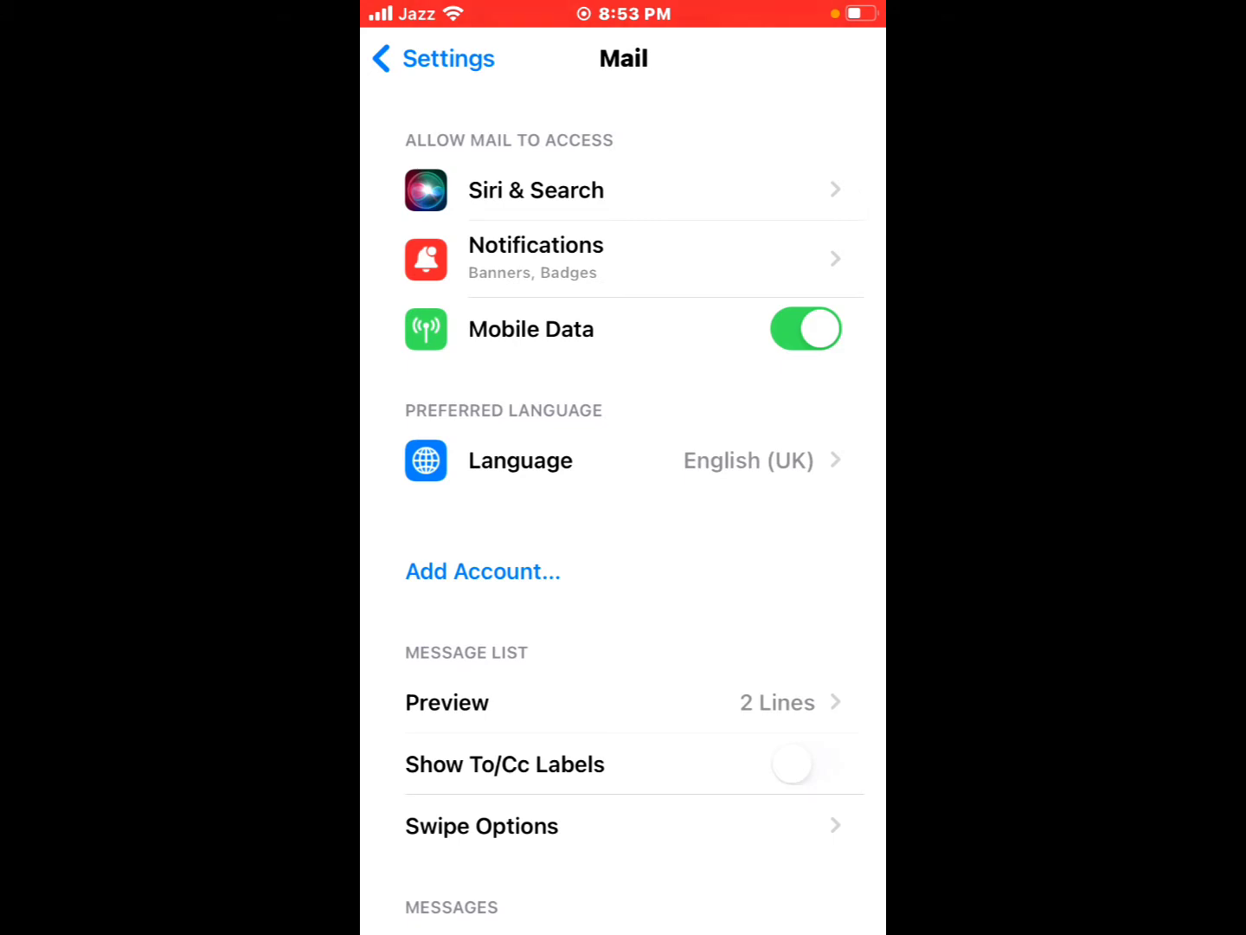
pyautogui.click(482, 571)
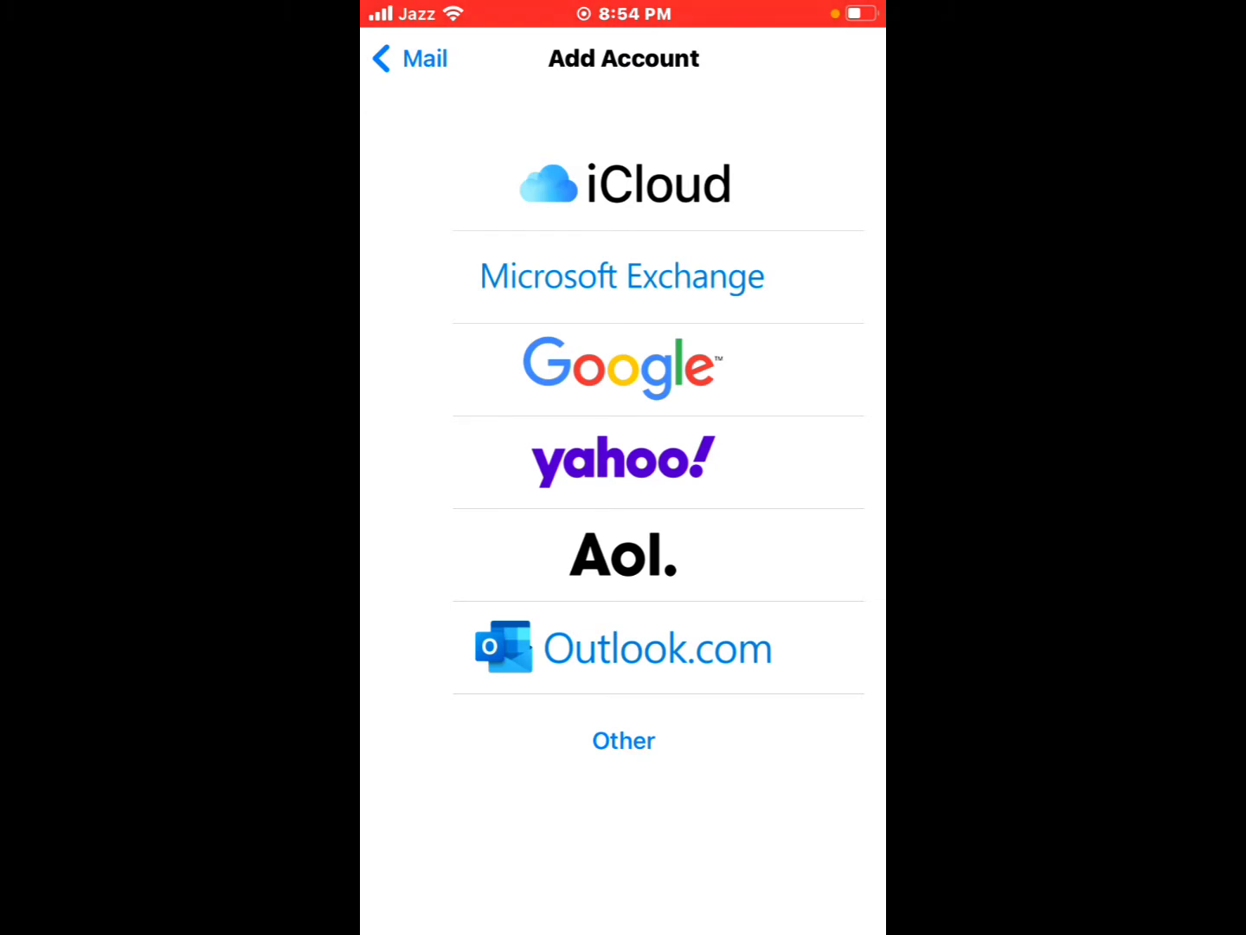
# Step: Pick Google as the provider and continue to the google.com sign-in page
pyautogui.click(621, 364)
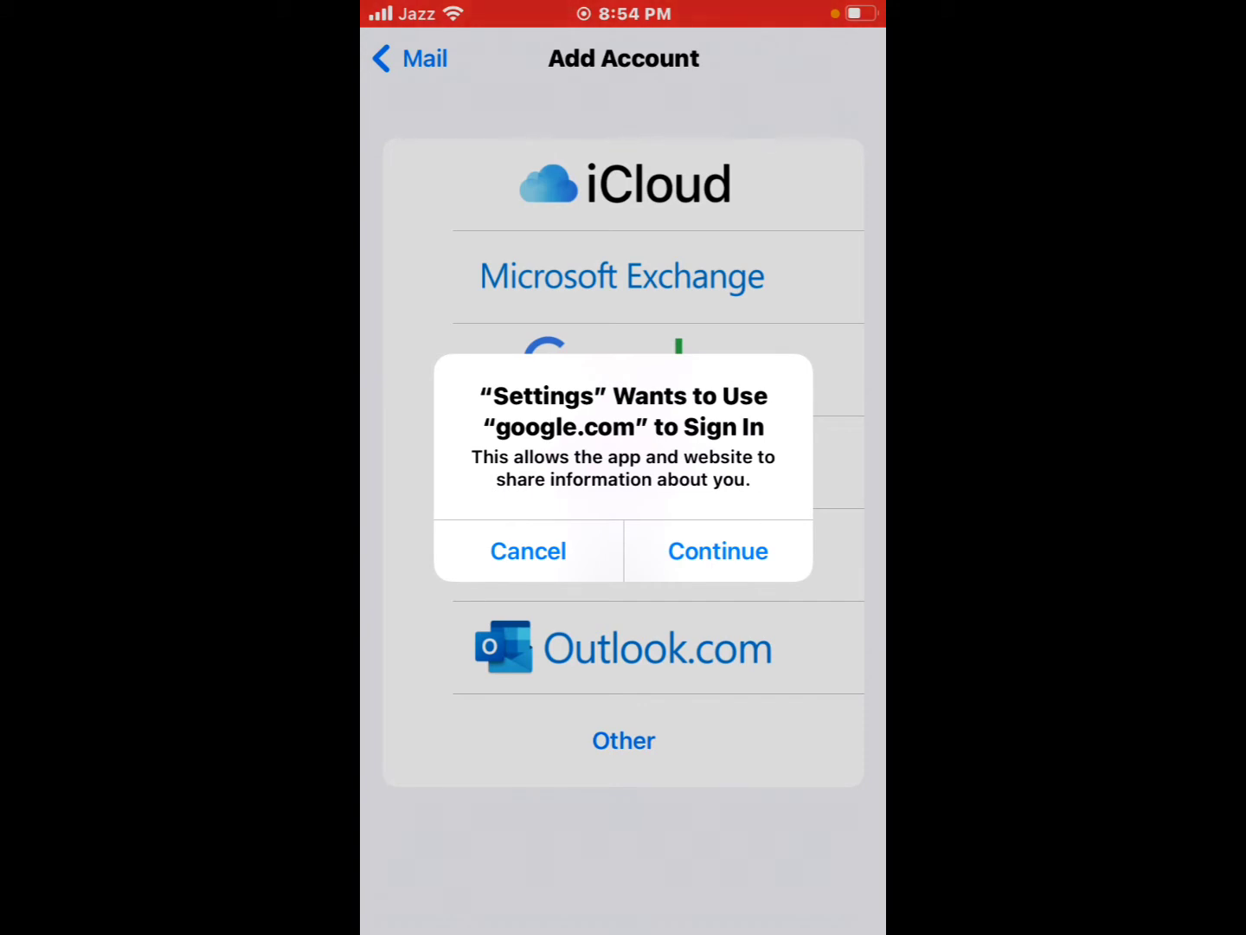
pyautogui.click(718, 551)
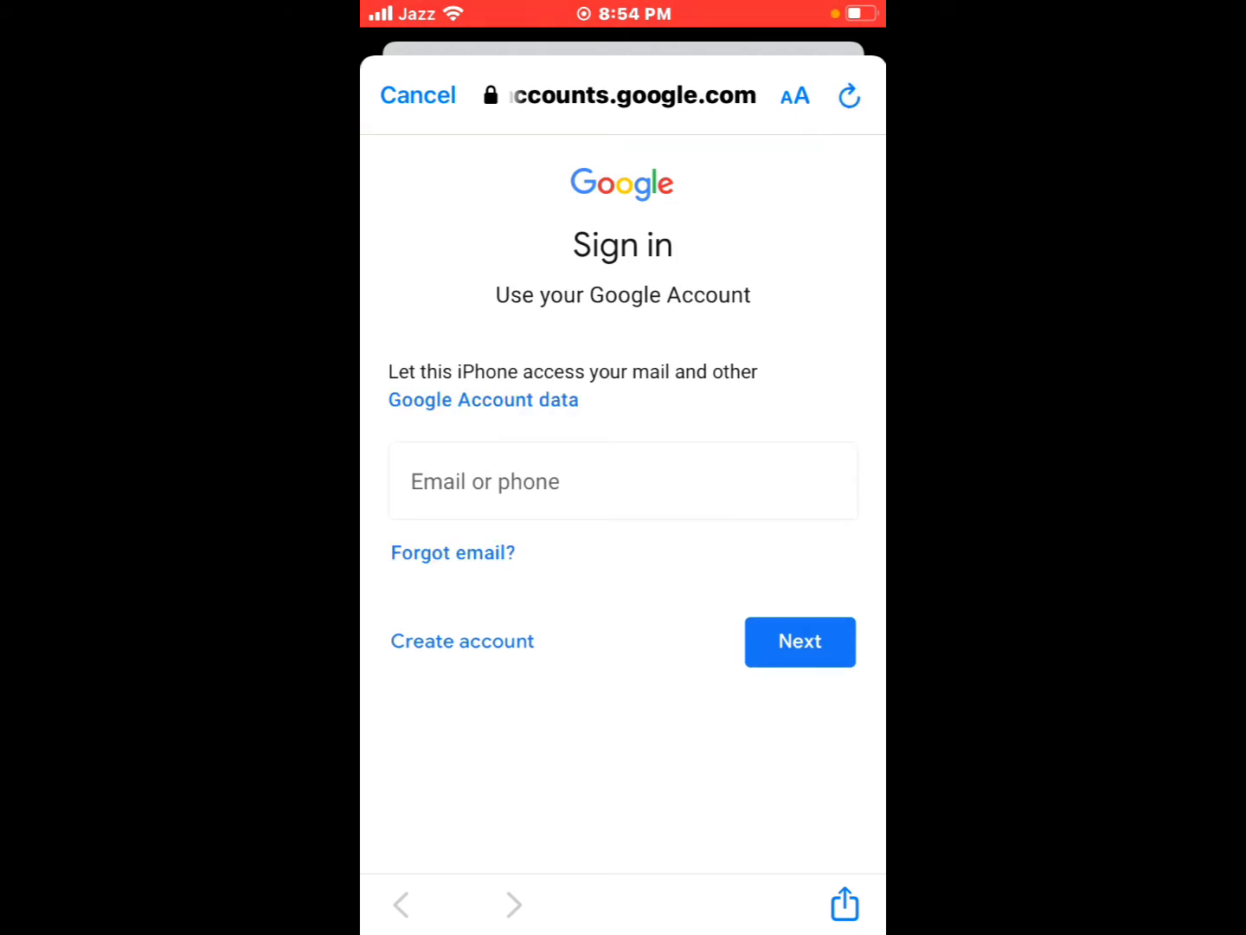
# Step: Start a new Google account with the name N Khan and submit it
pyautogui.click(463, 641)
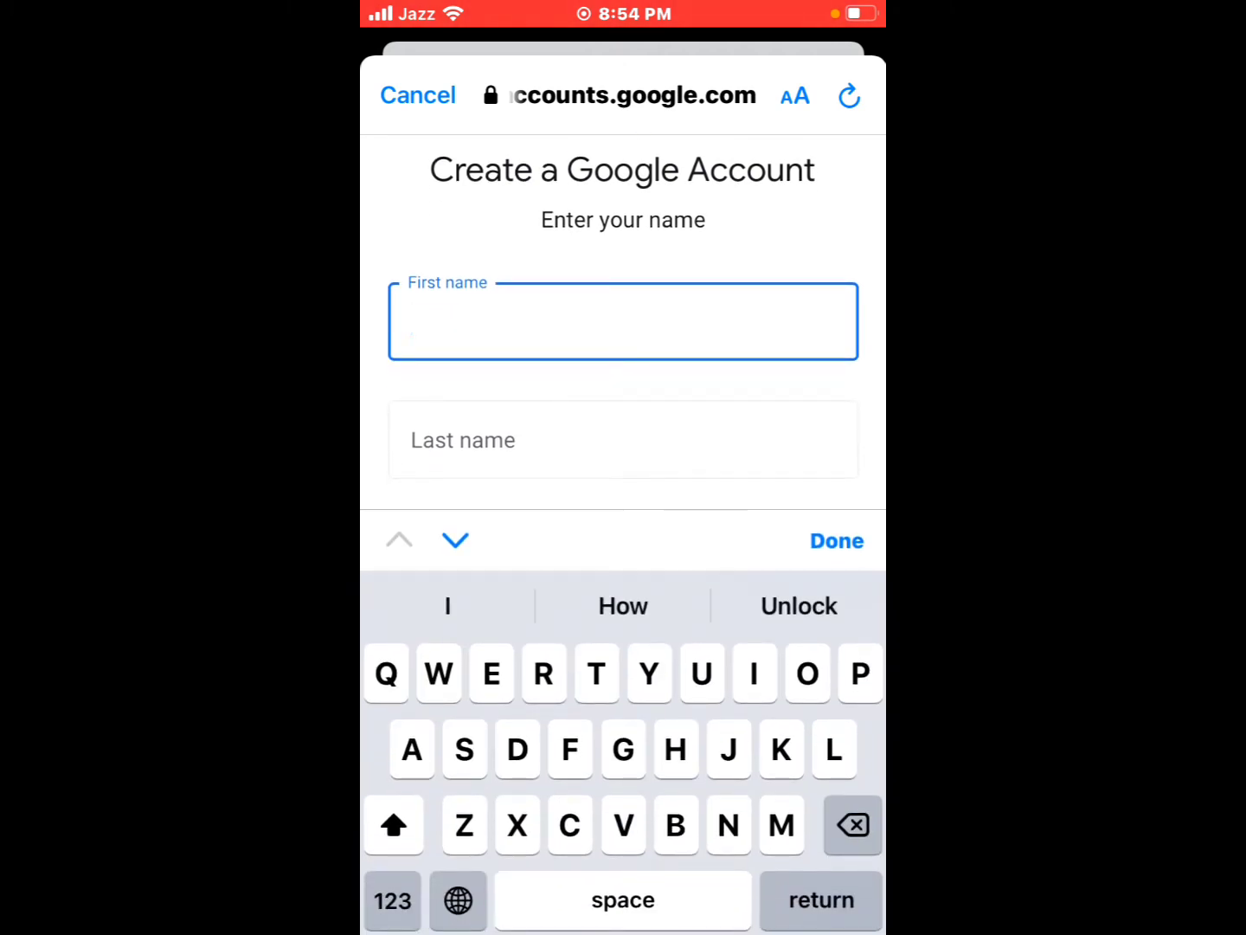
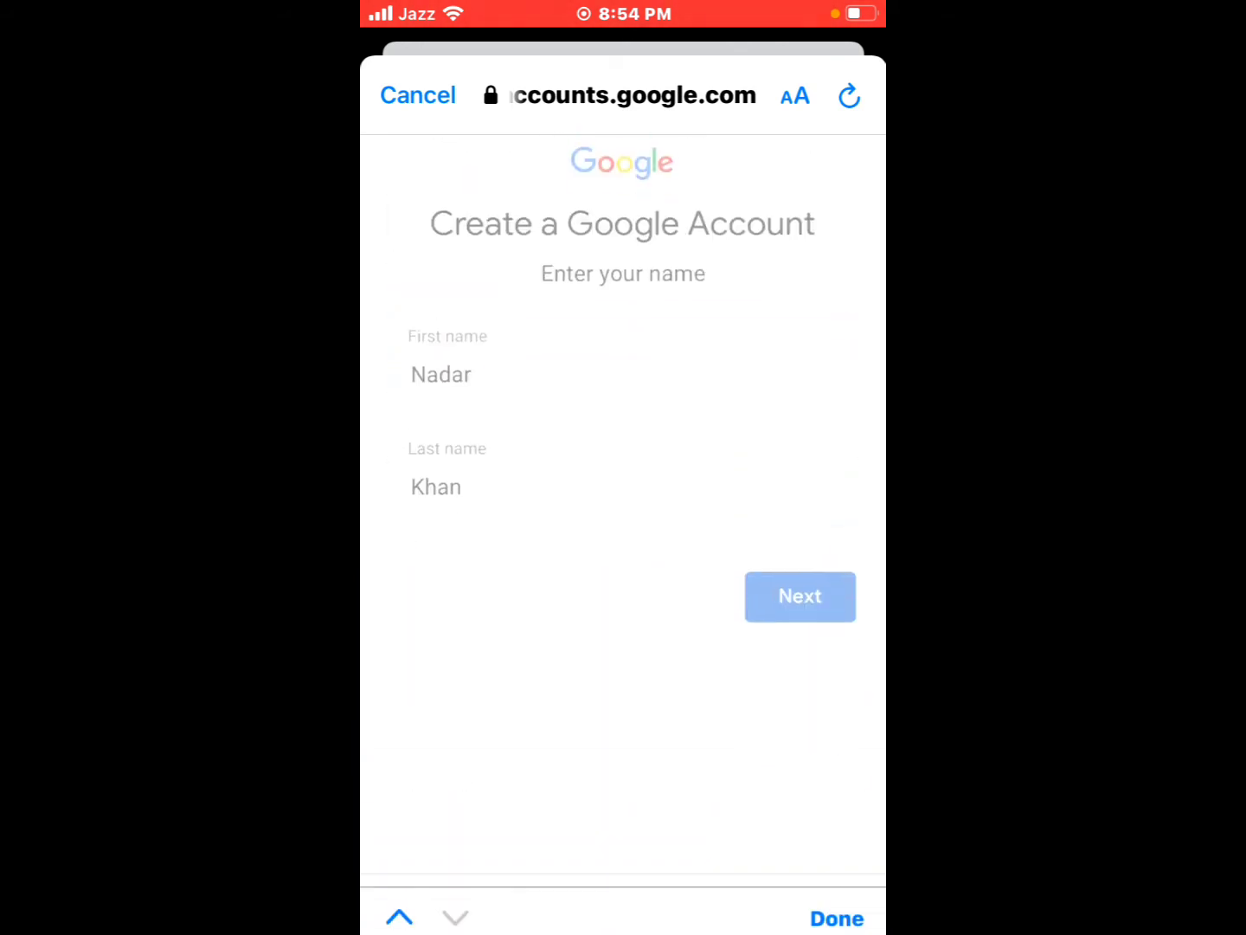
pyautogui.click(799, 596)
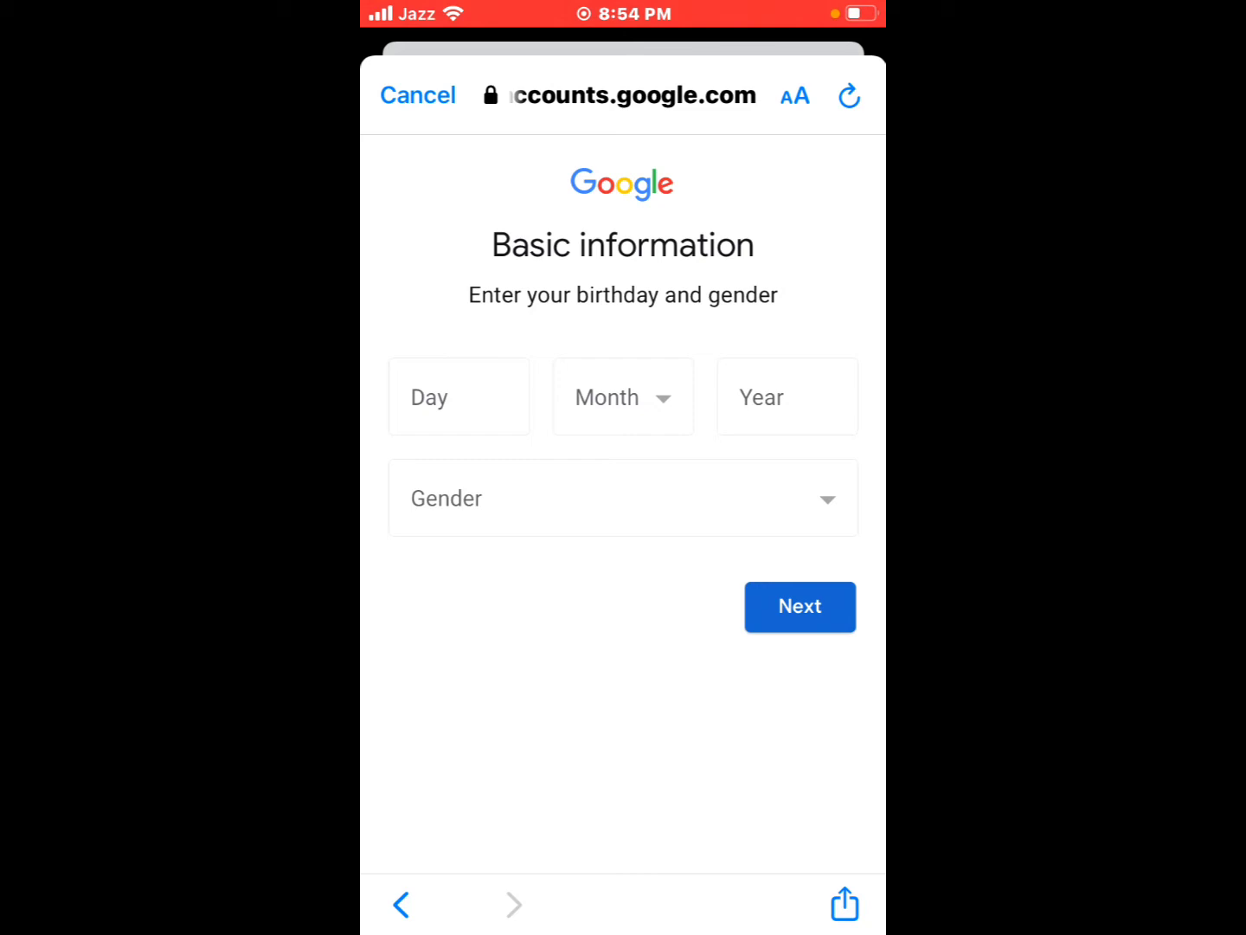
pyautogui.click(459, 396)
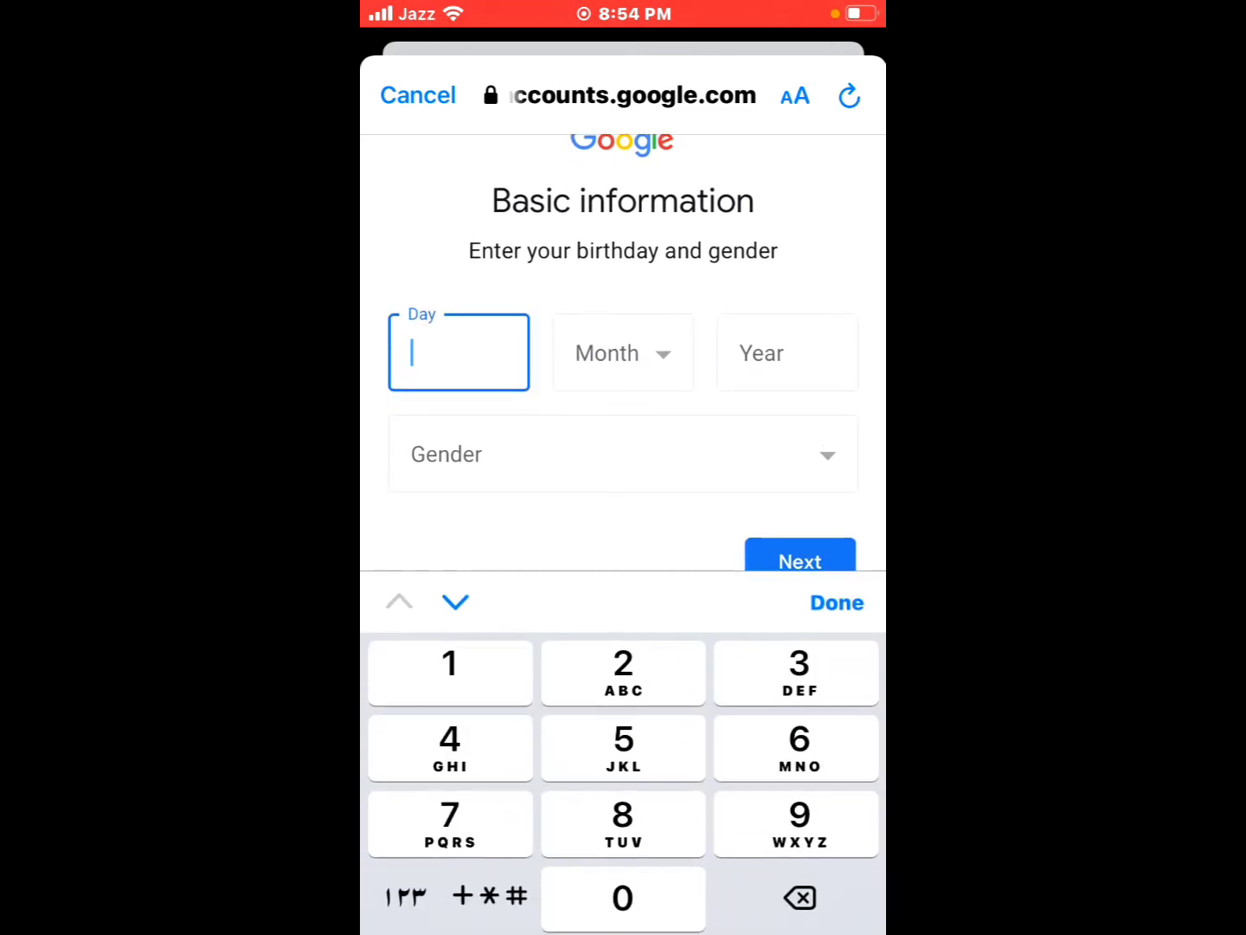
pyautogui.write('09')
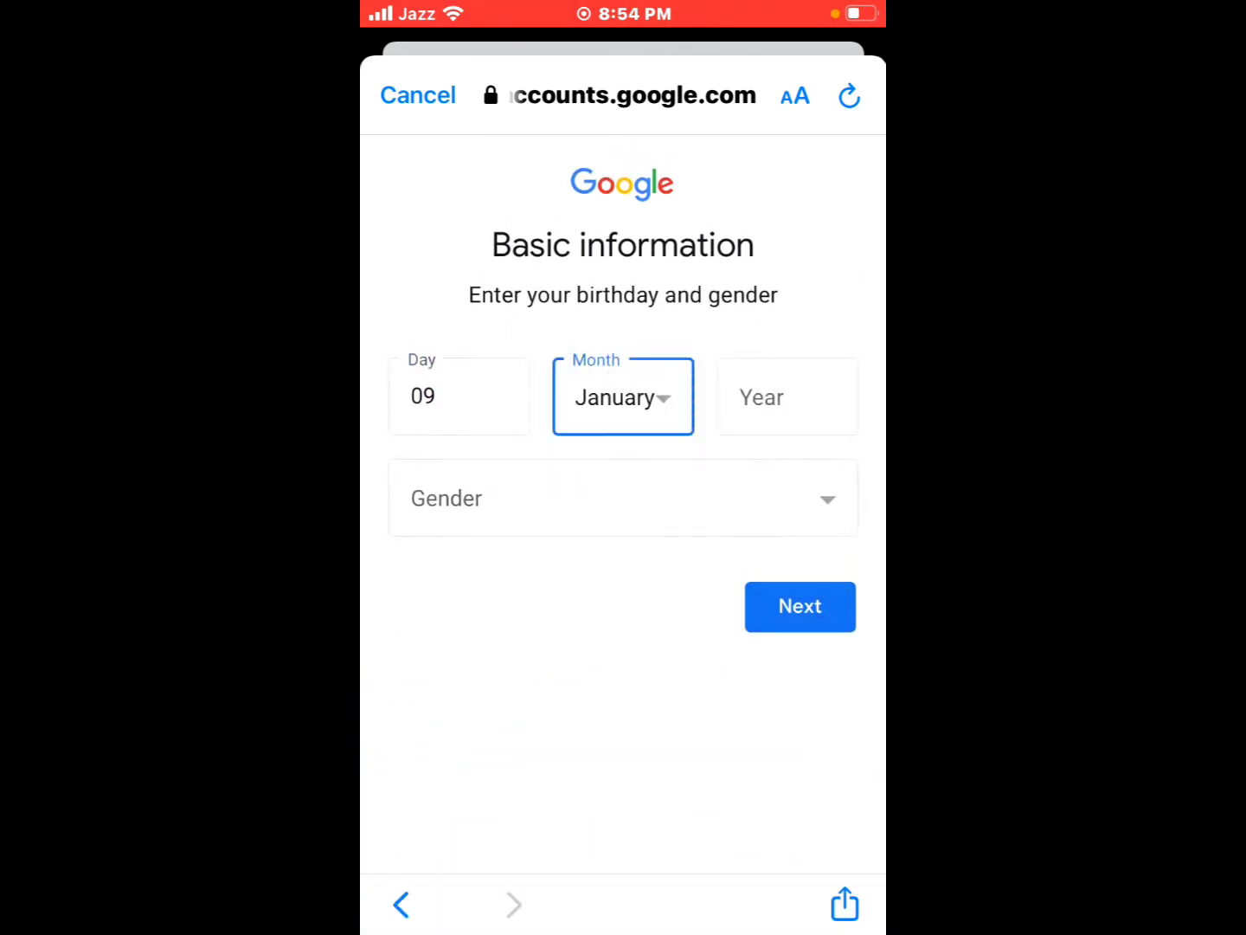
pyautogui.click(786, 396)
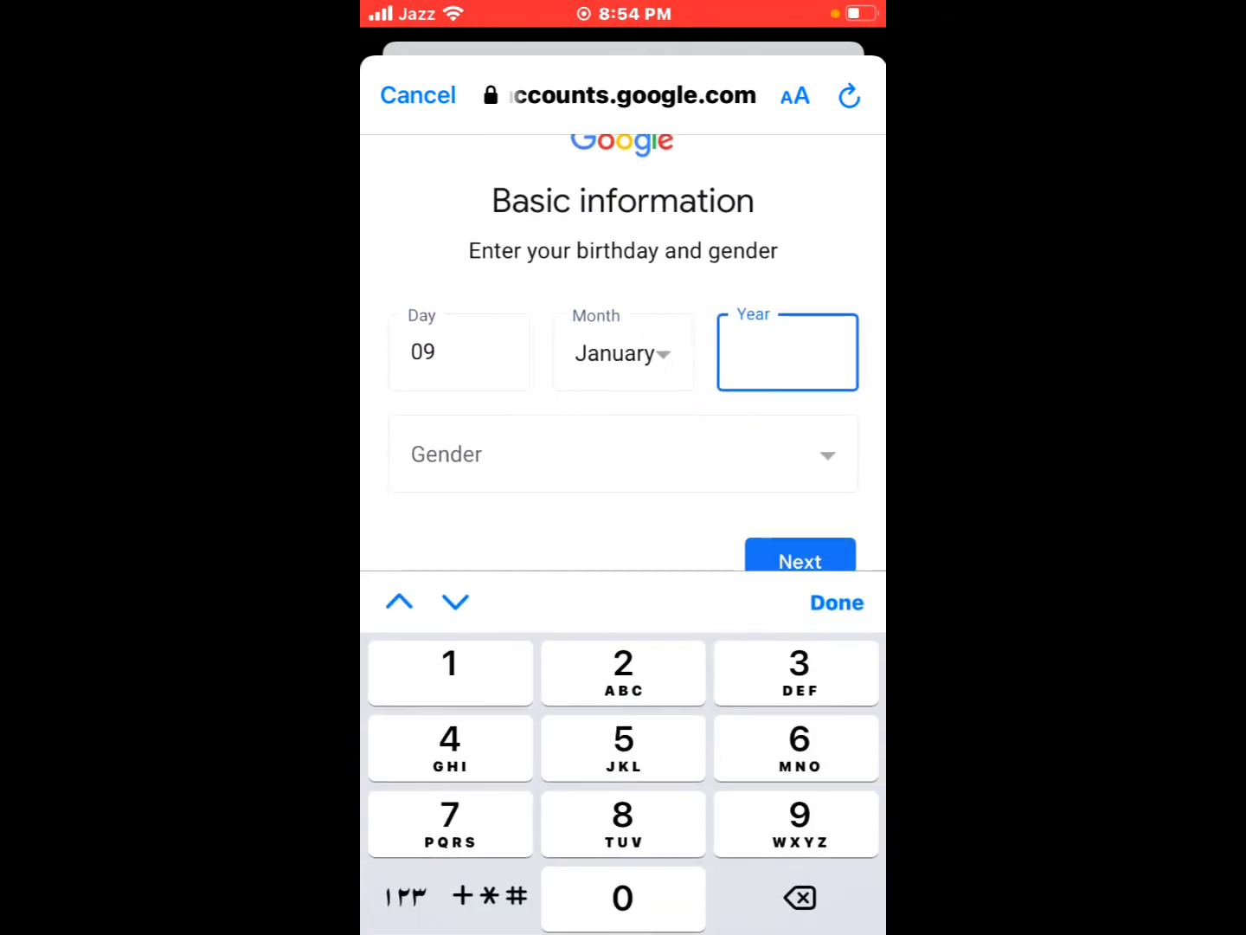
pyautogui.click(449, 673)
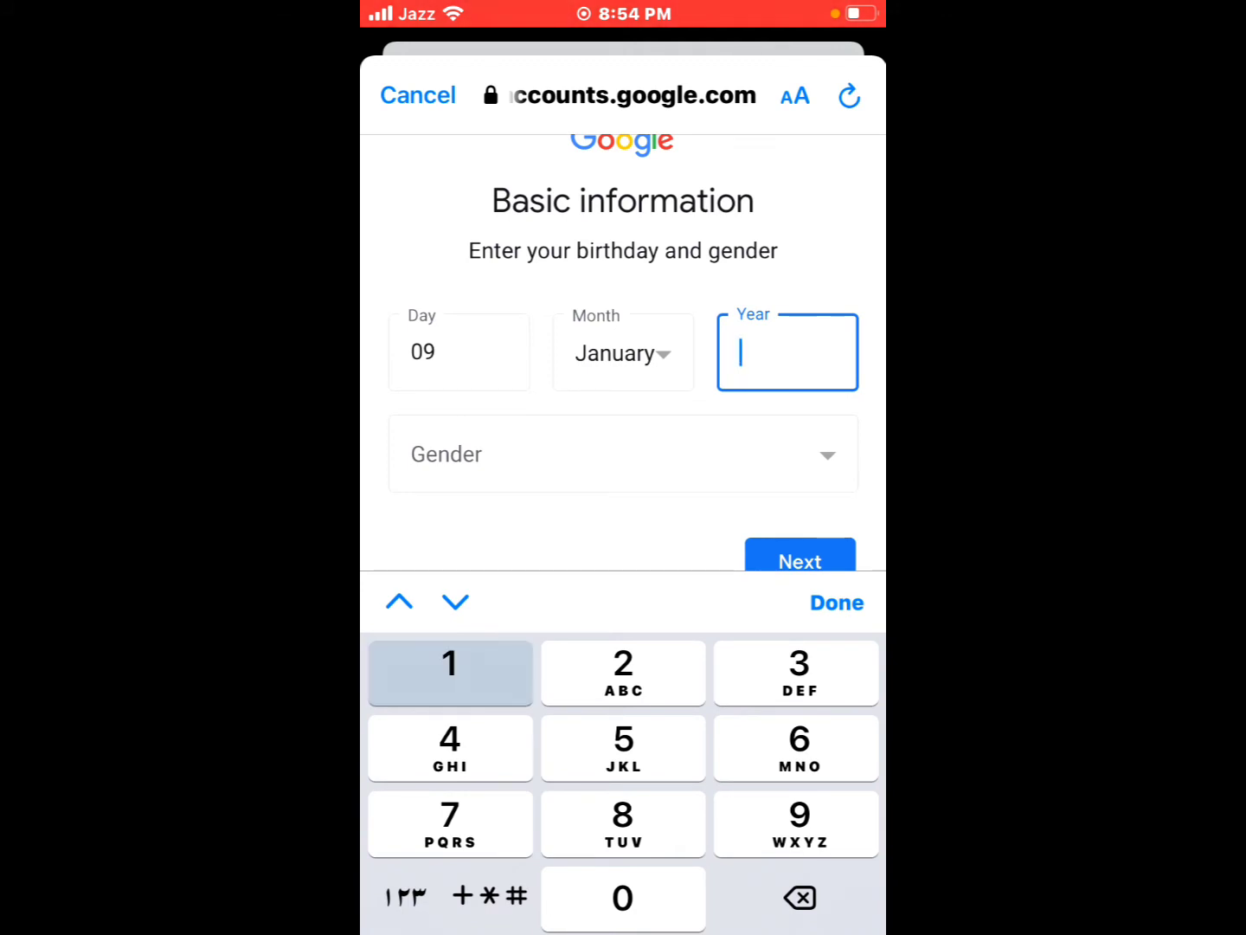
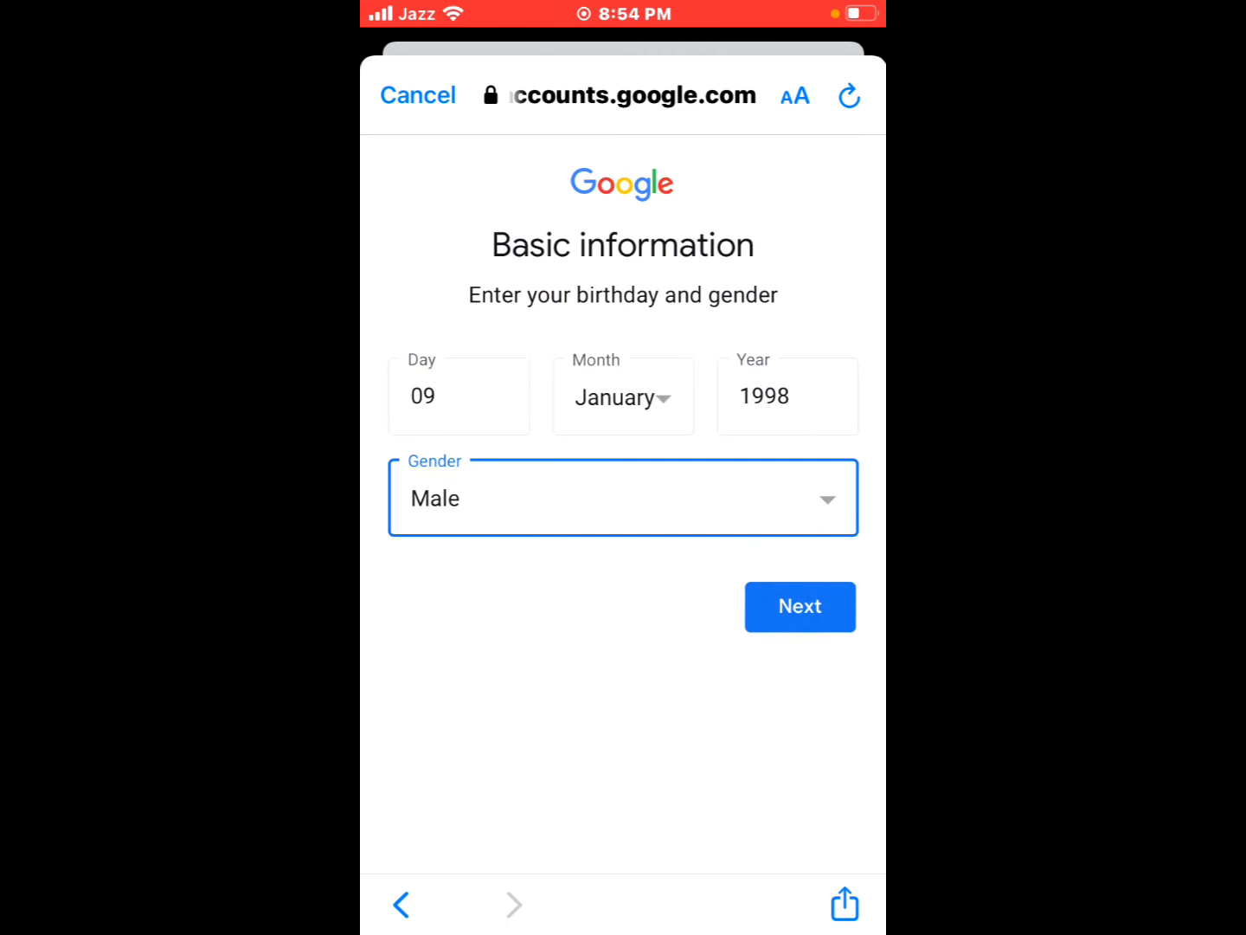
pyautogui.click(799, 607)
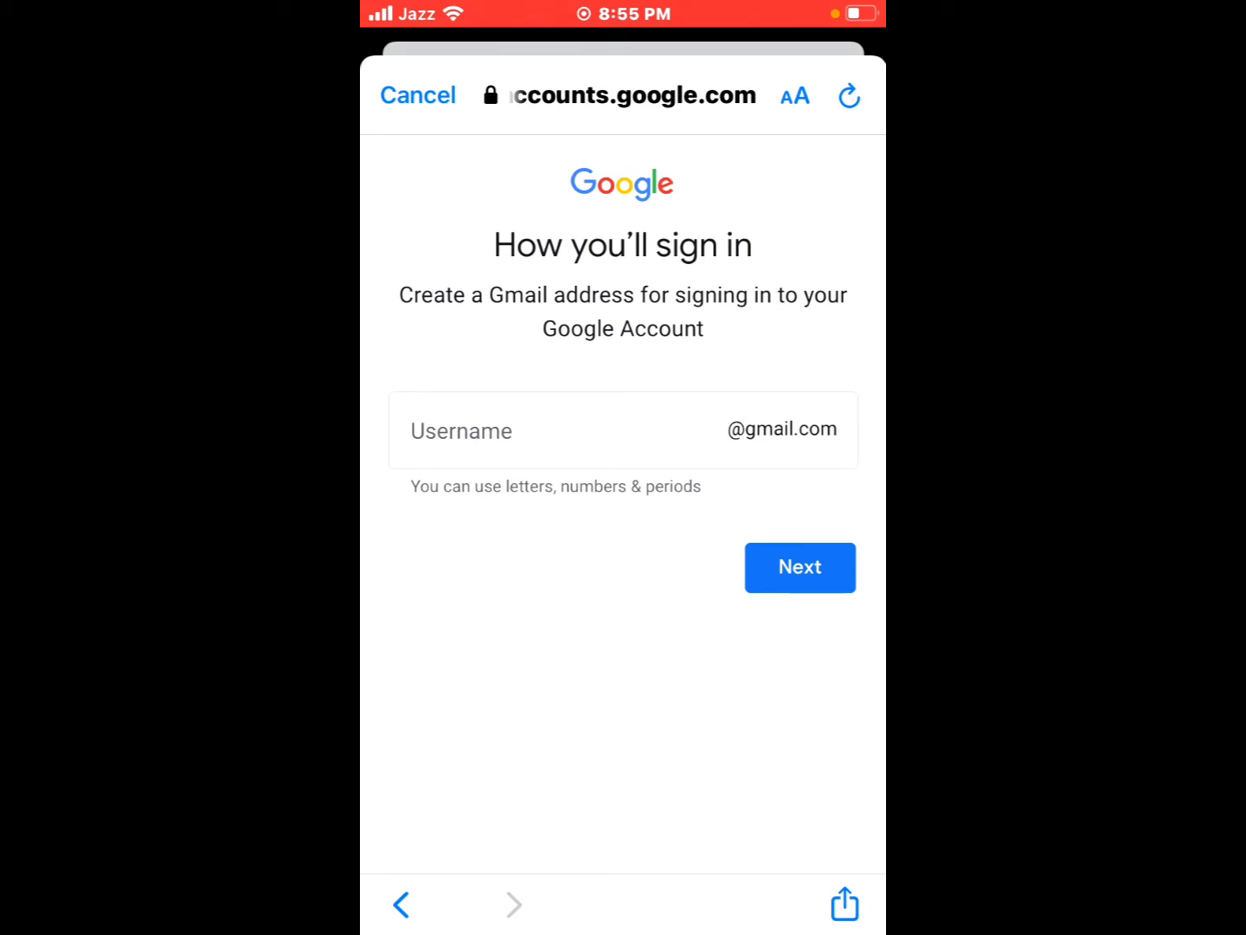
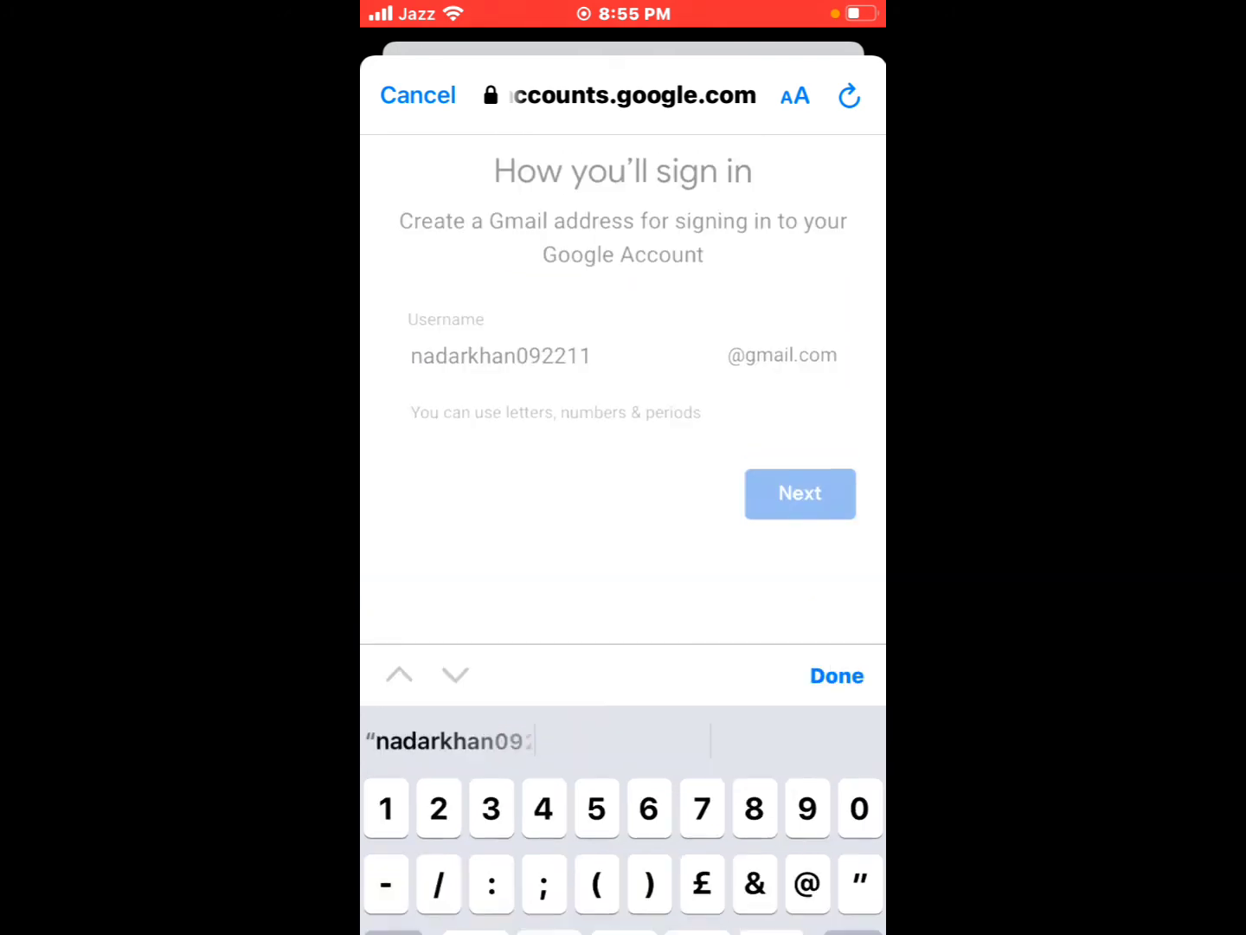
pyautogui.click(800, 493)
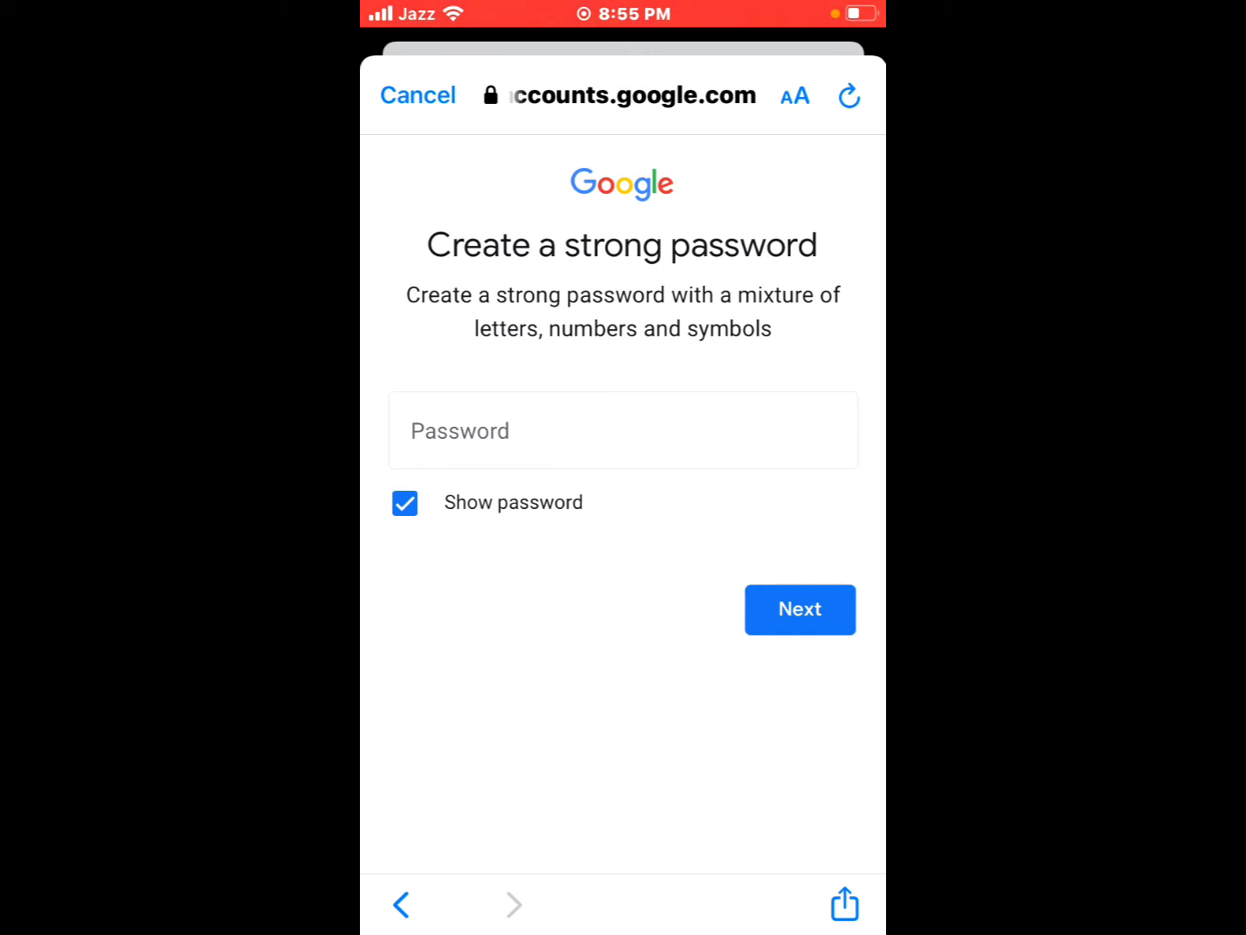
pyautogui.click(623, 430)
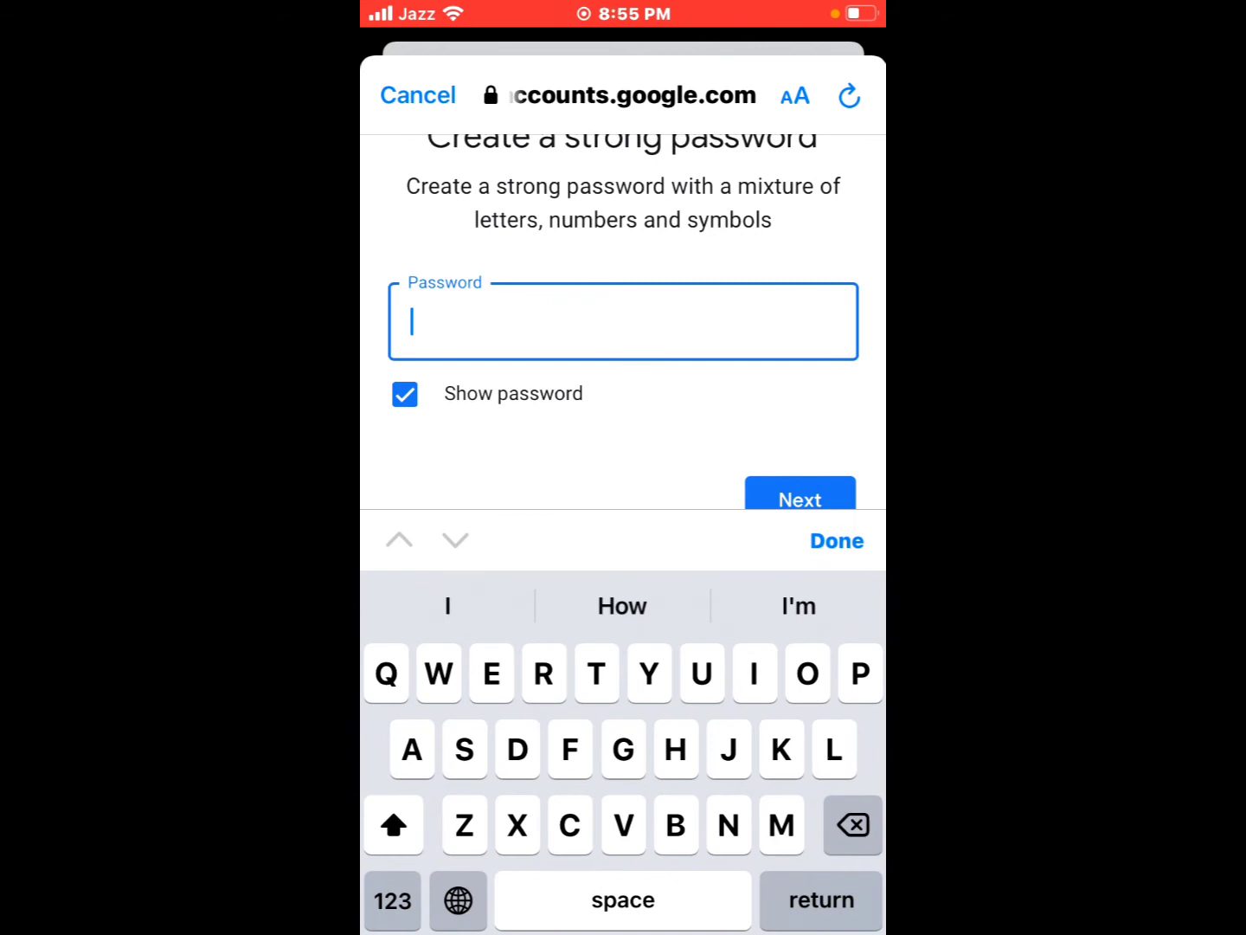
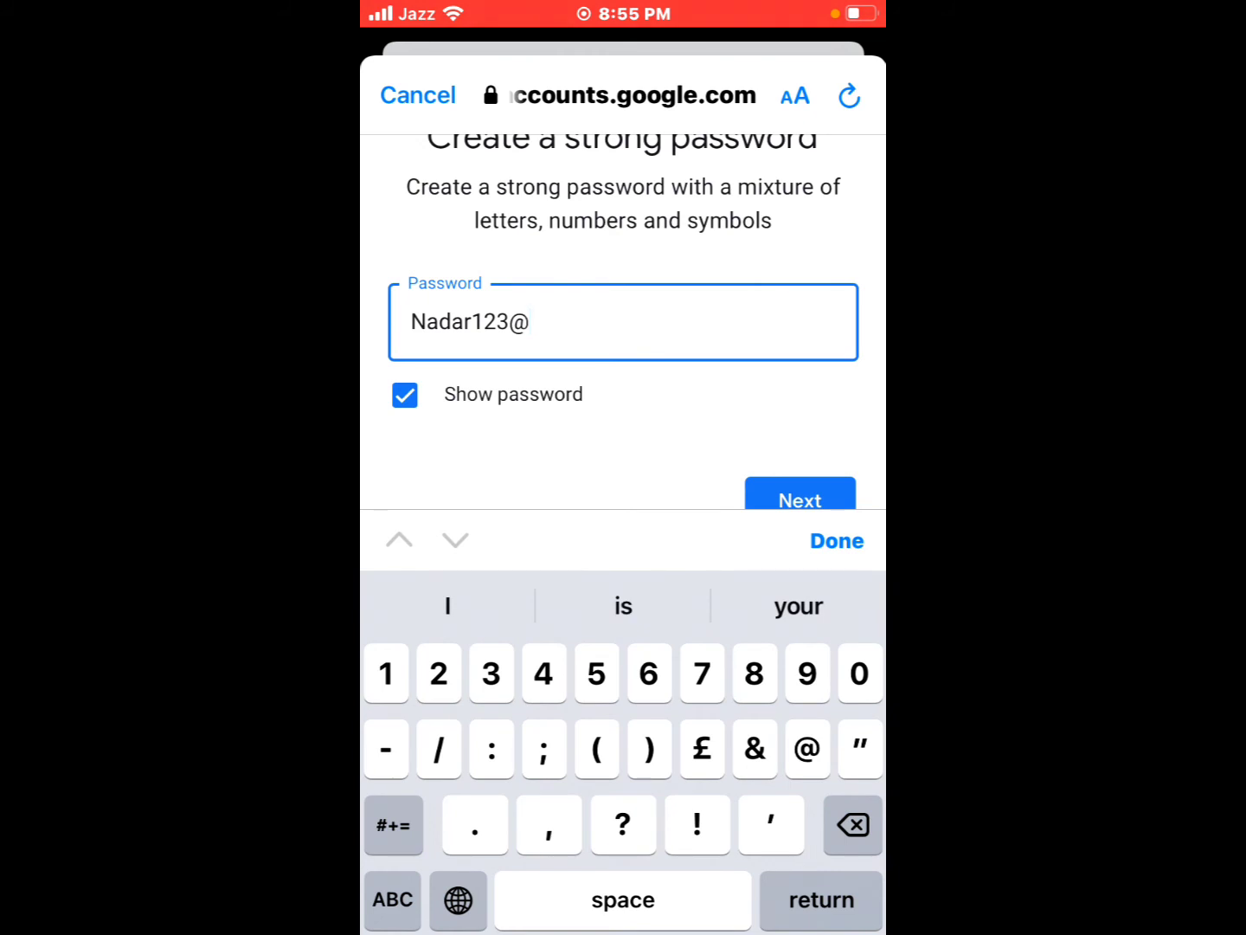
pyautogui.click(799, 501)
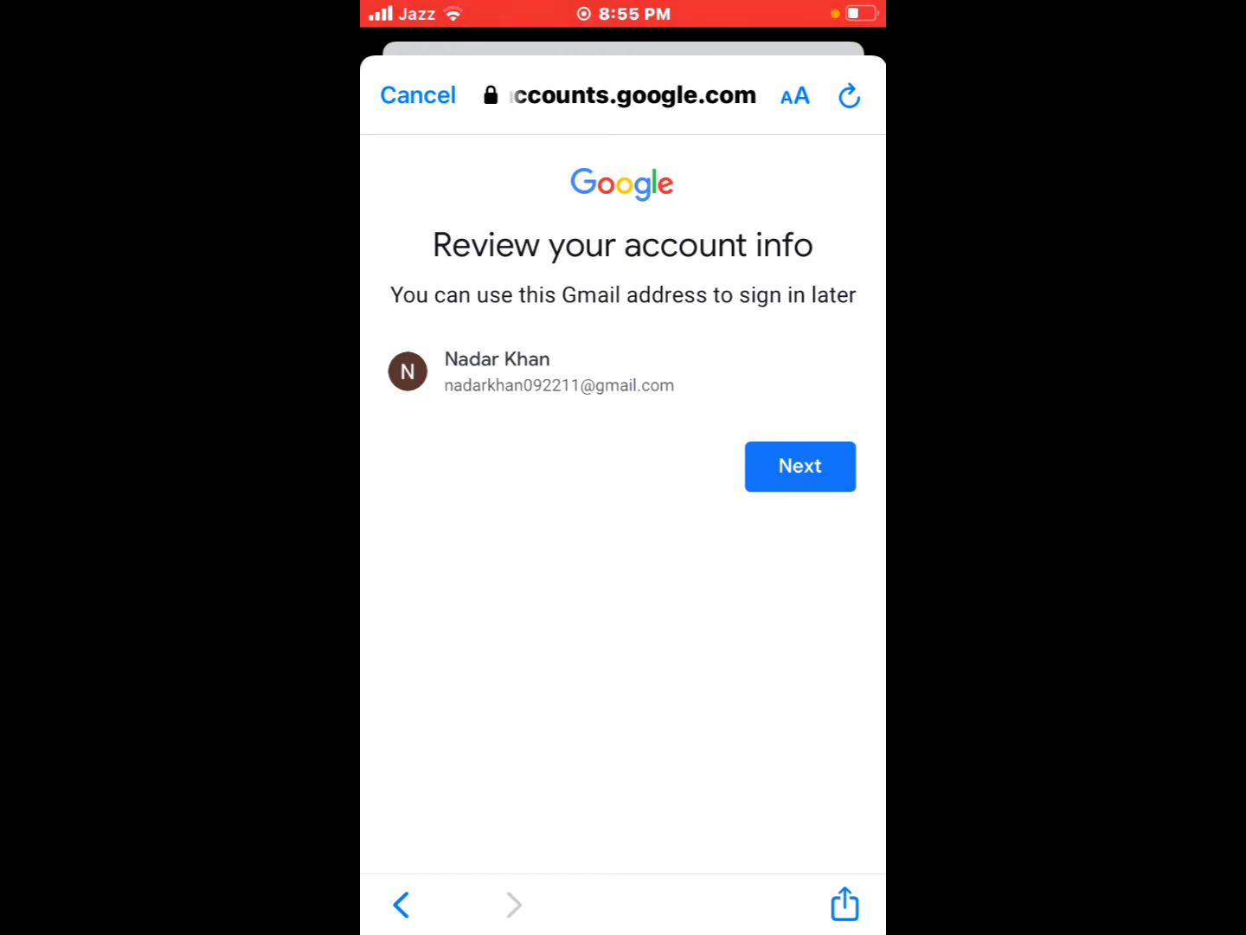
# Step: Confirm the account info, get past Privacy and Terms, and save the Gmail account
pyautogui.click(799, 467)
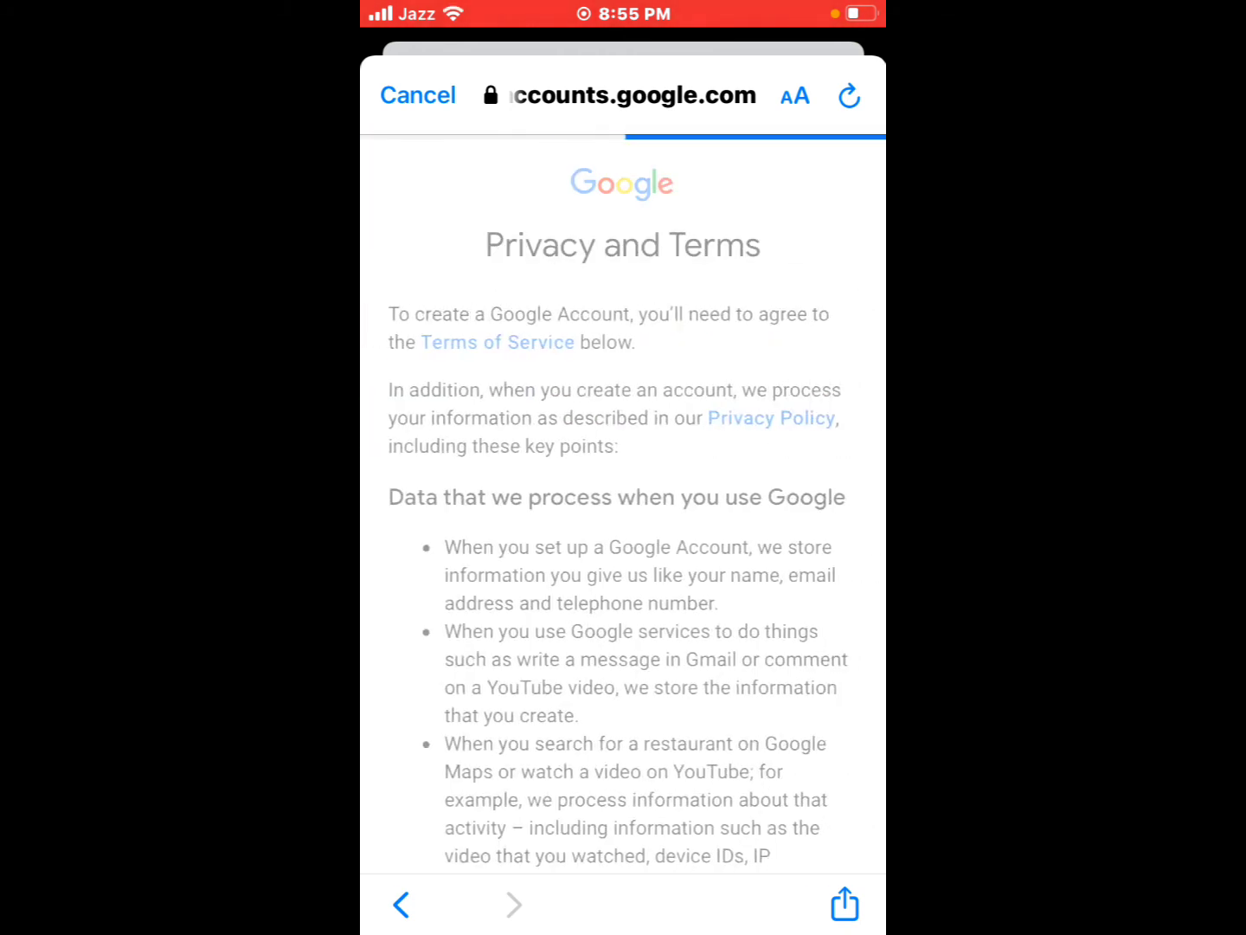
pyautogui.scroll(-3)
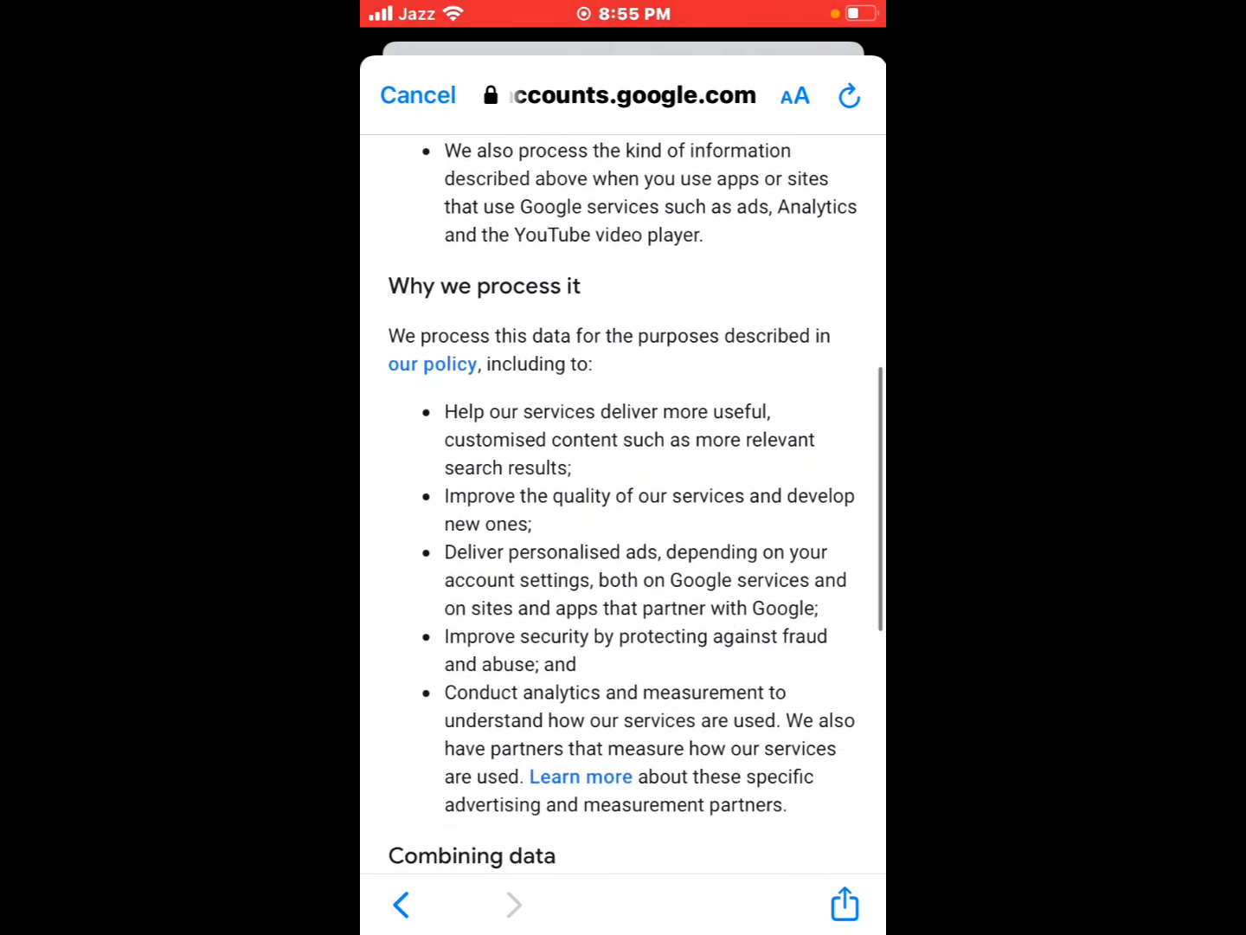
pyautogui.scroll(-3)
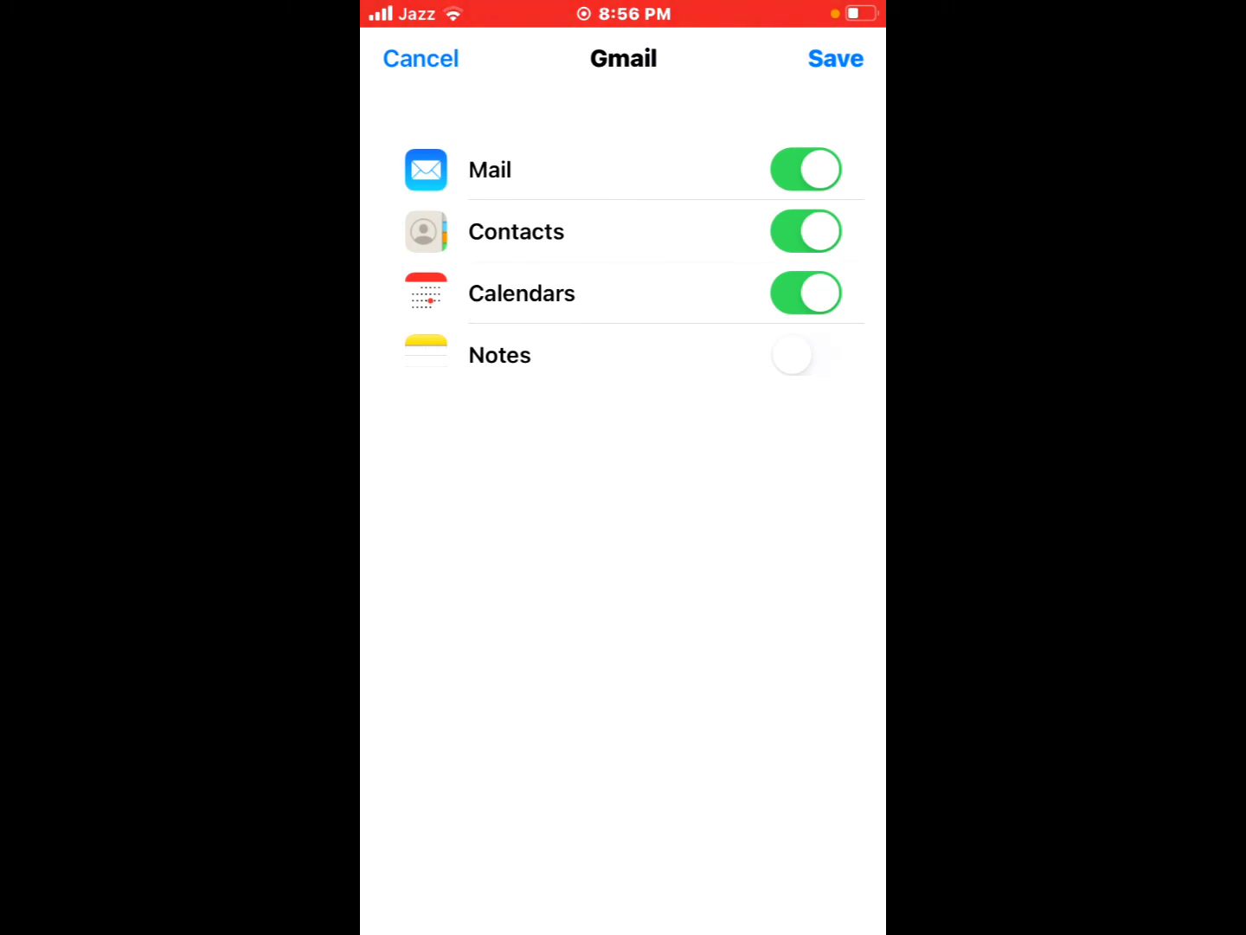
pyautogui.click(835, 58)
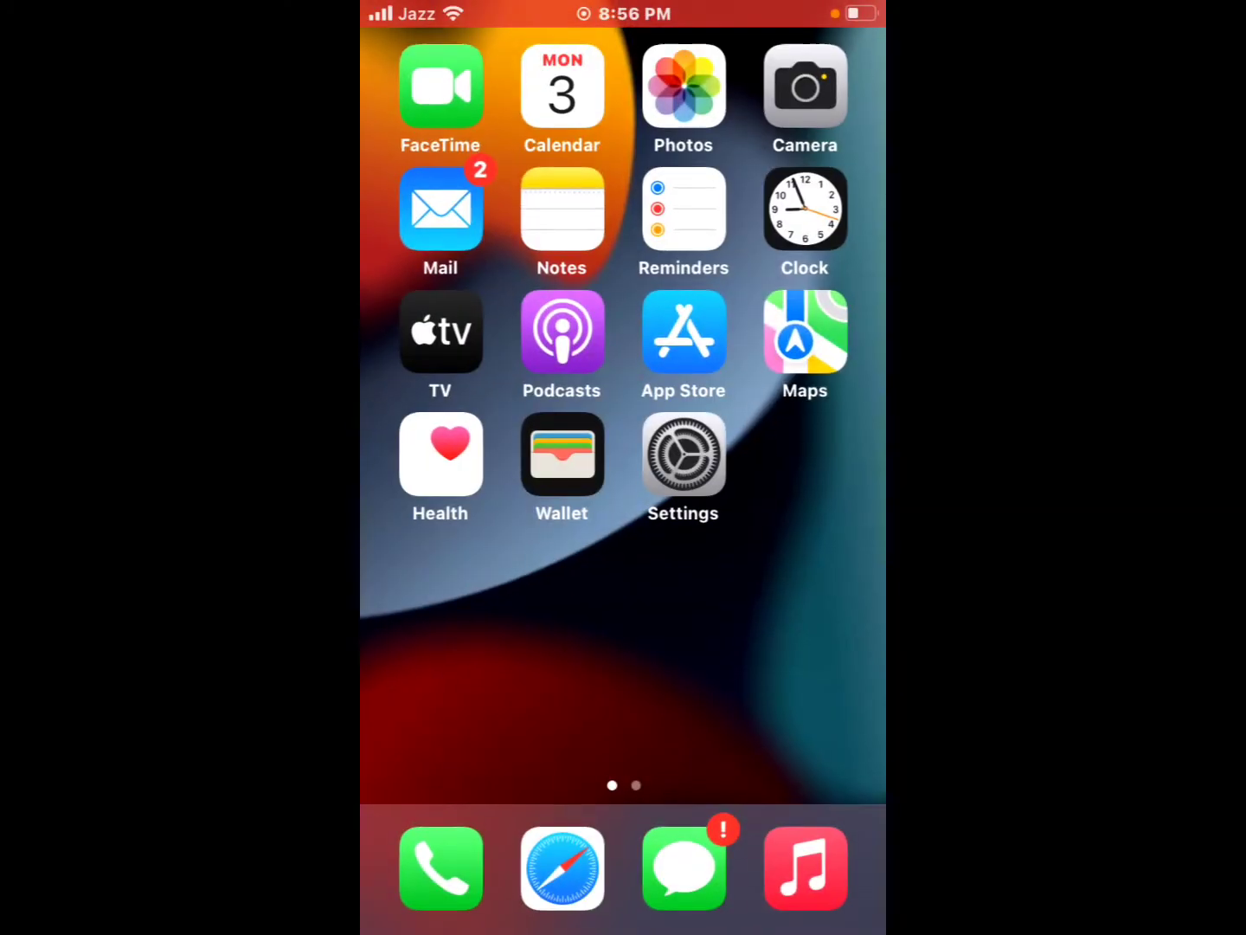
# Step: Reopen Settings and go to Mail to reach the new Gmail account
pyautogui.click(683, 454)
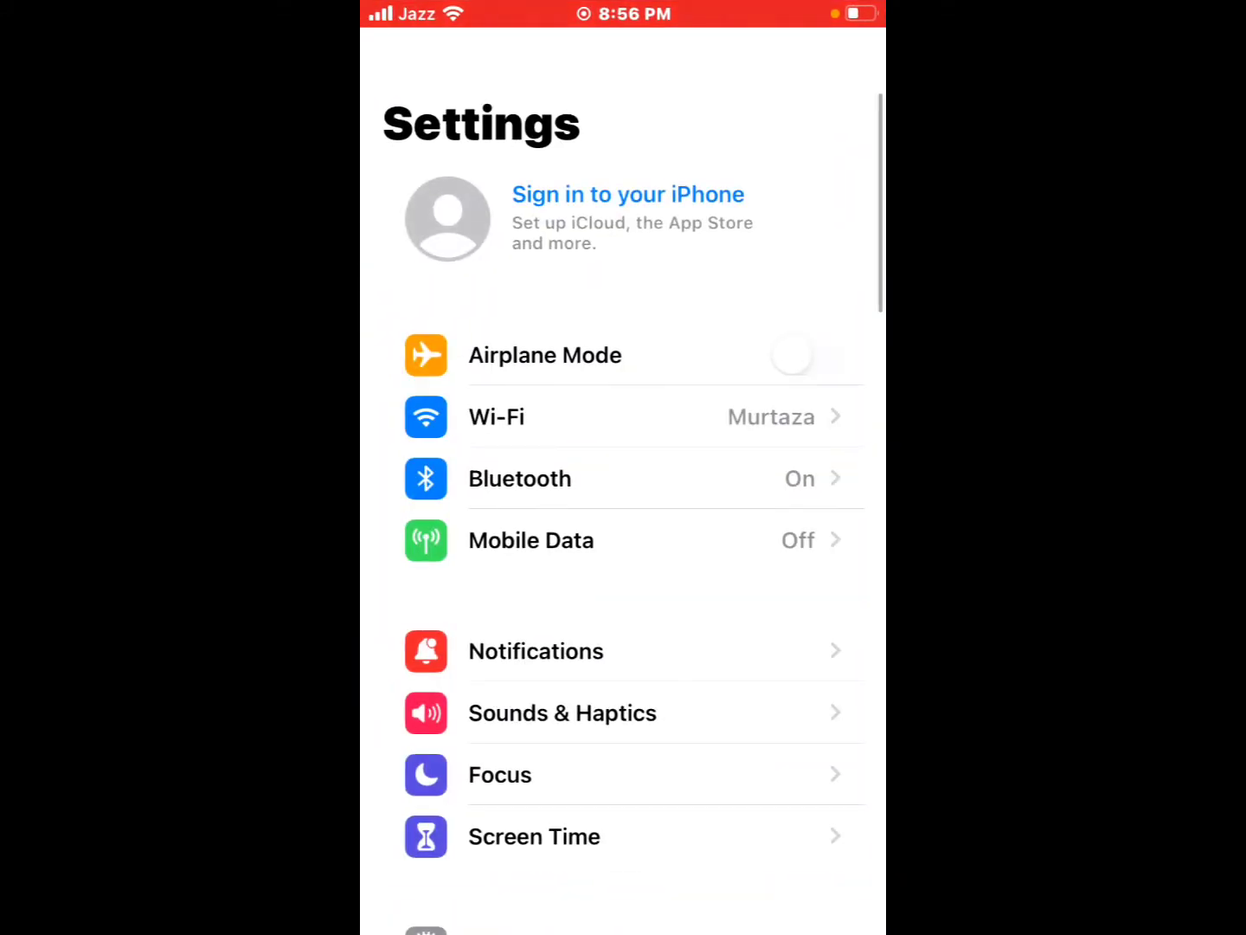
pyautogui.scroll(-3)
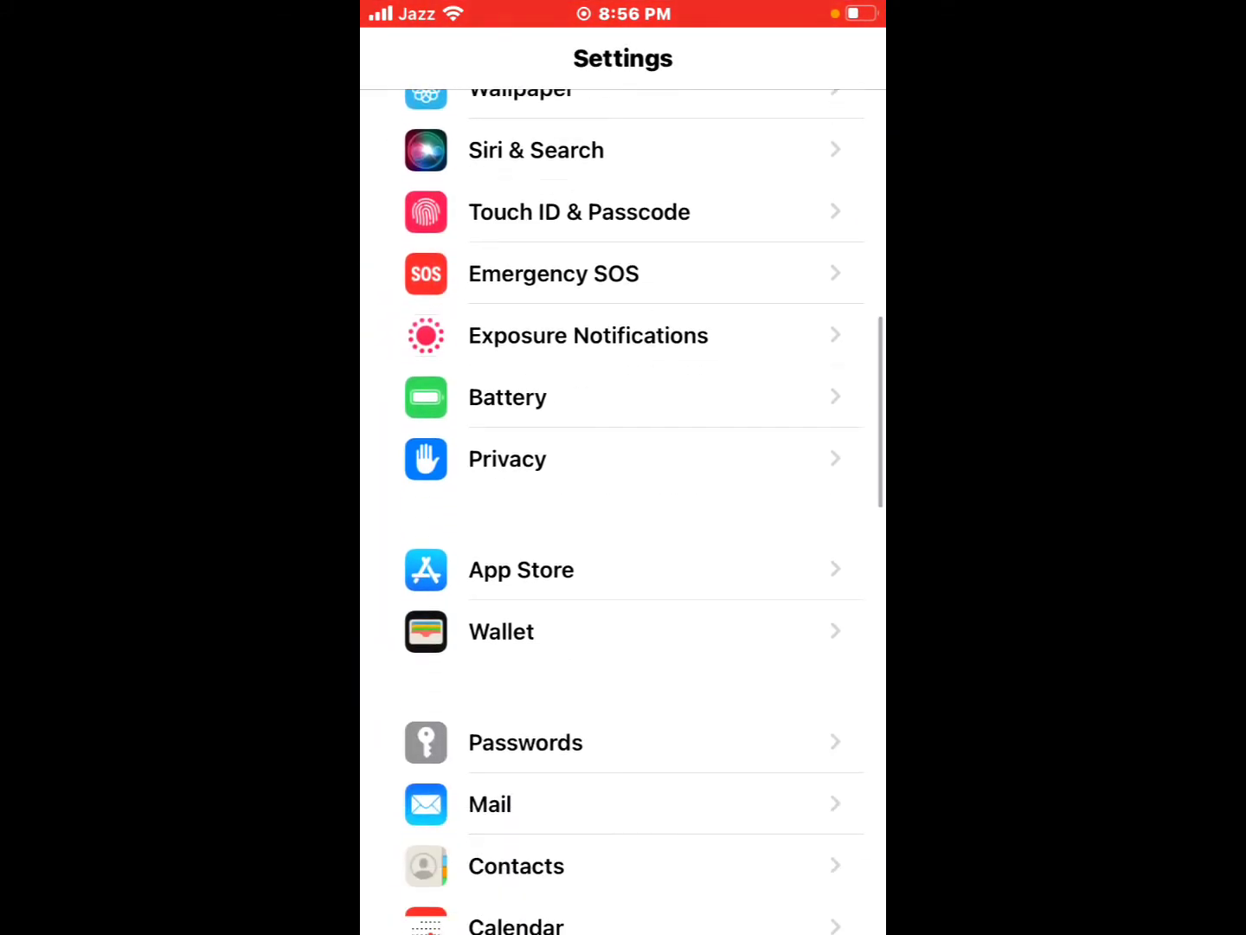
pyautogui.click(490, 803)
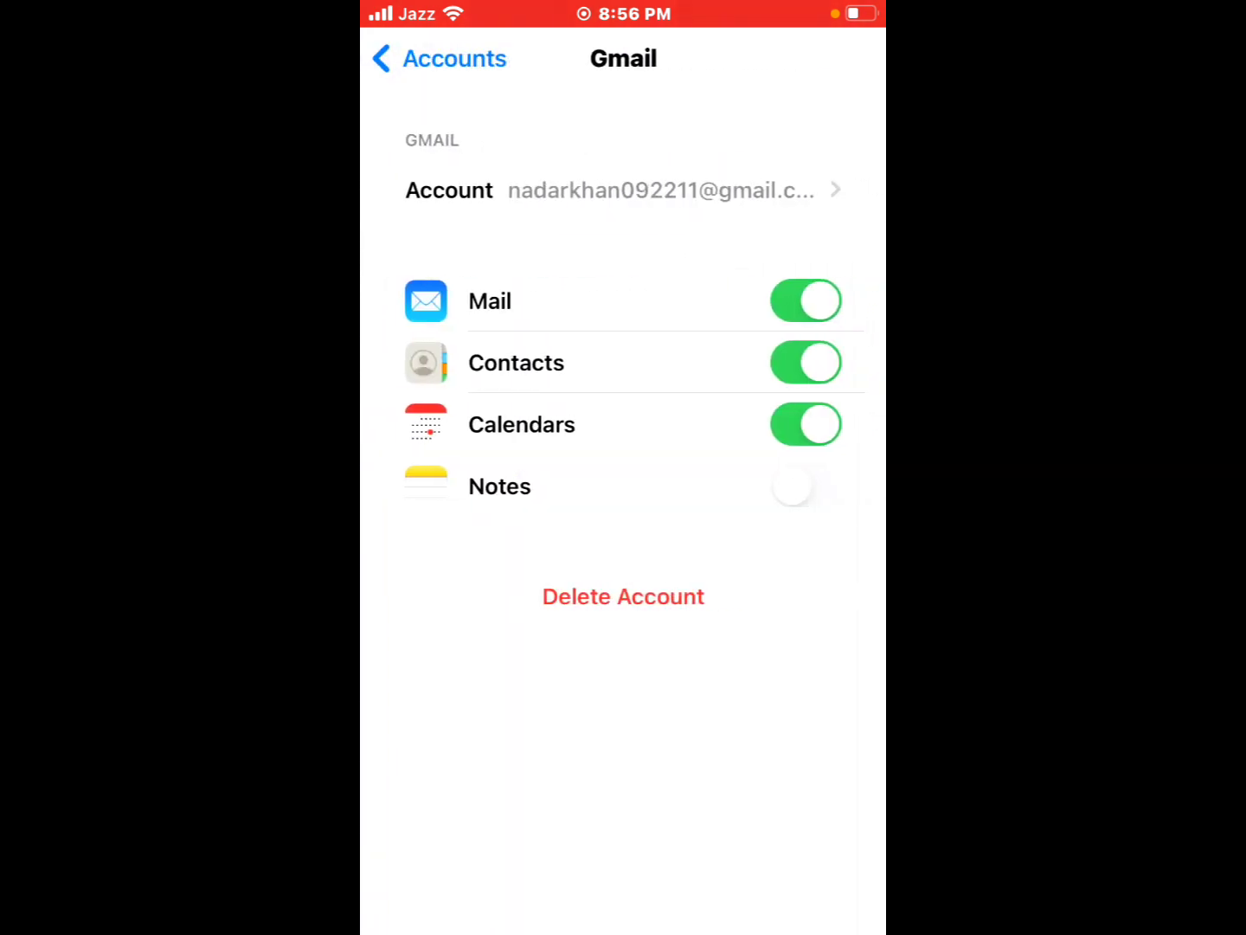
pyautogui.click(623, 189)
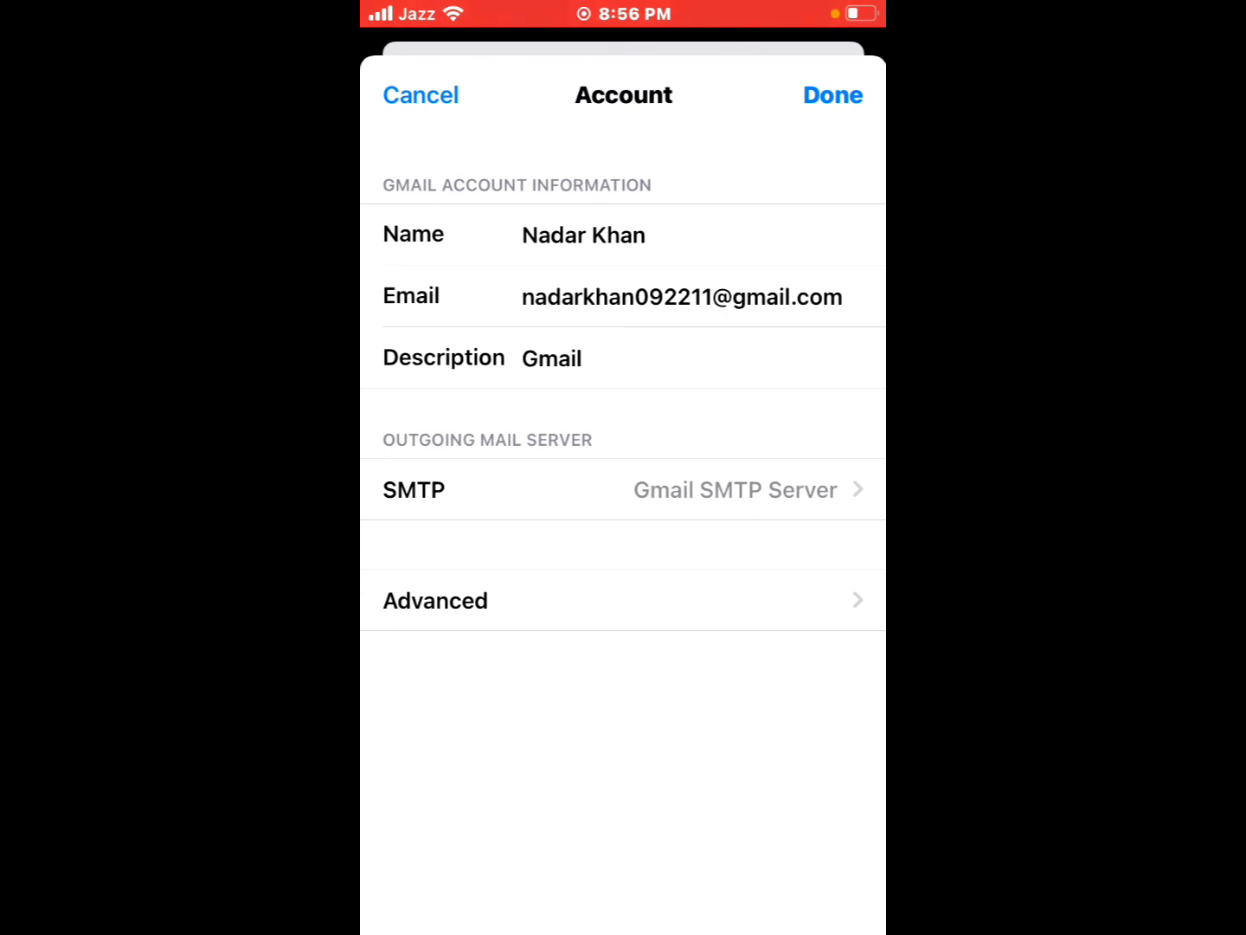
pyautogui.click(421, 95)
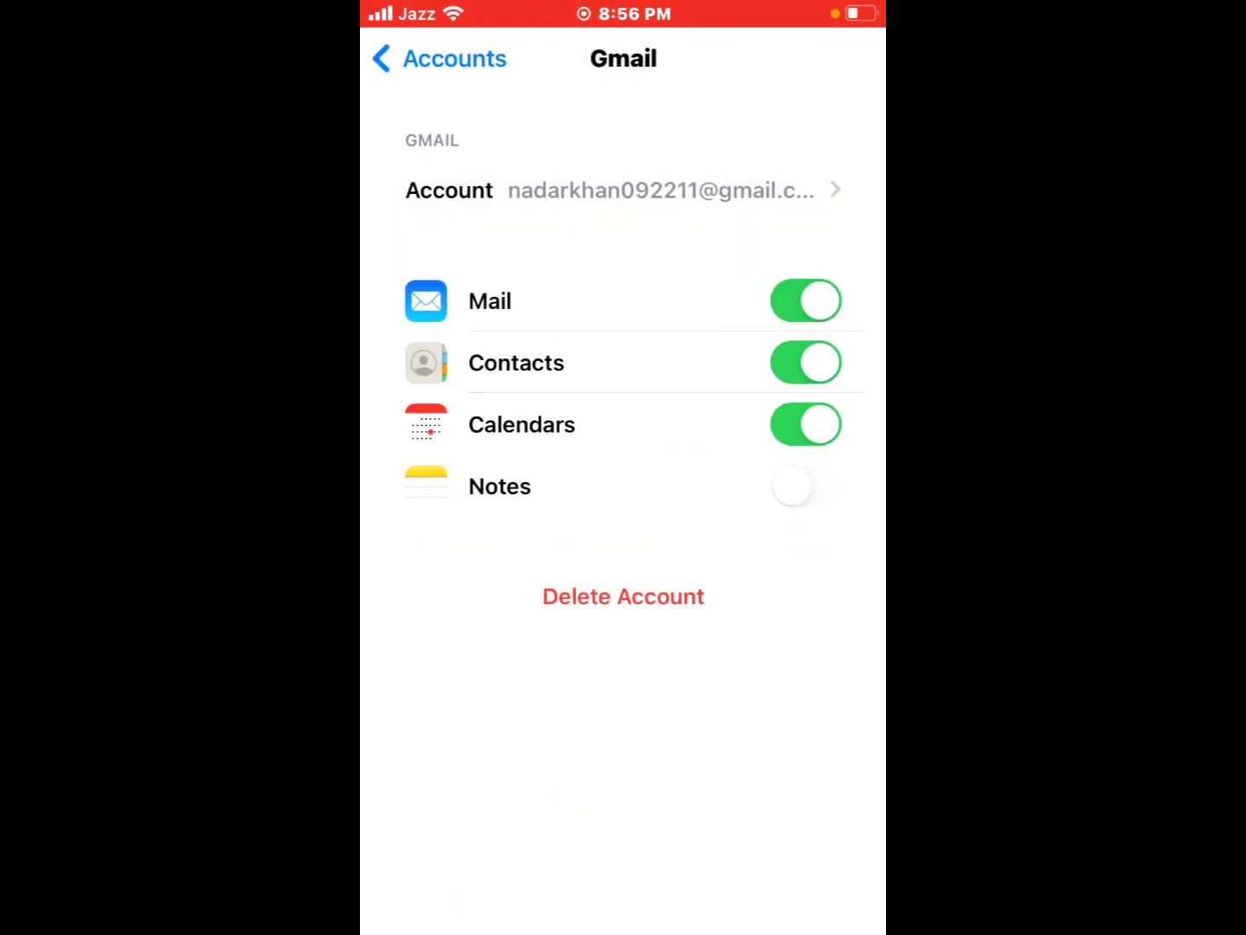